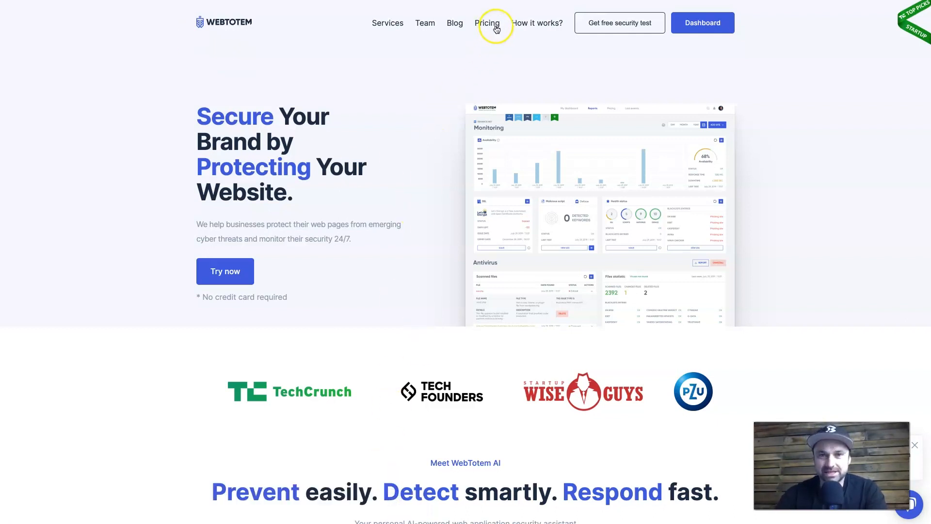
Scroll the WebTotem homepage down to the firewall, antivirus and healthboard features list
{"action": "scroll", "scroll_direction": "down", "scroll_amount": 3}
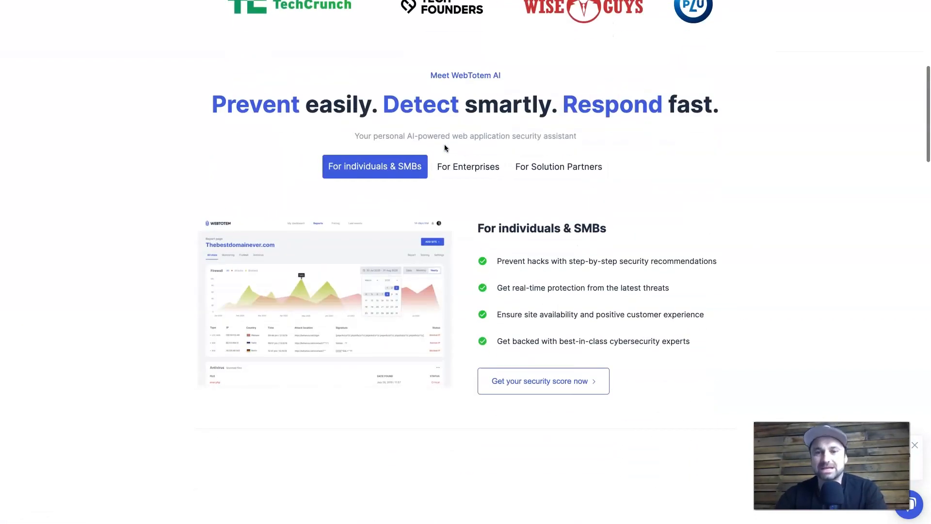
{"action": "scroll", "scroll_direction": "down", "scroll_amount": 3}
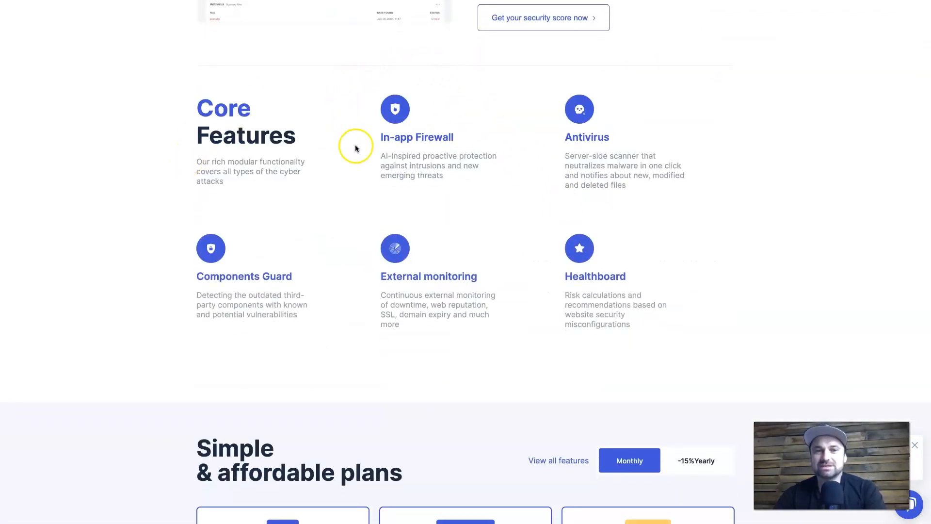
{"action": "mouse_move", "coordinate": [580, 130]}
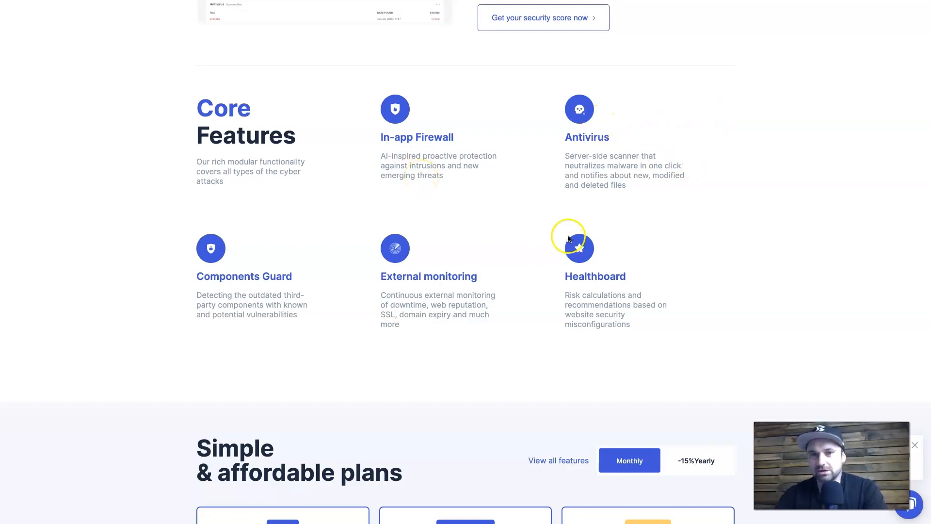
{"action": "mouse_move", "coordinate": [564, 309]}
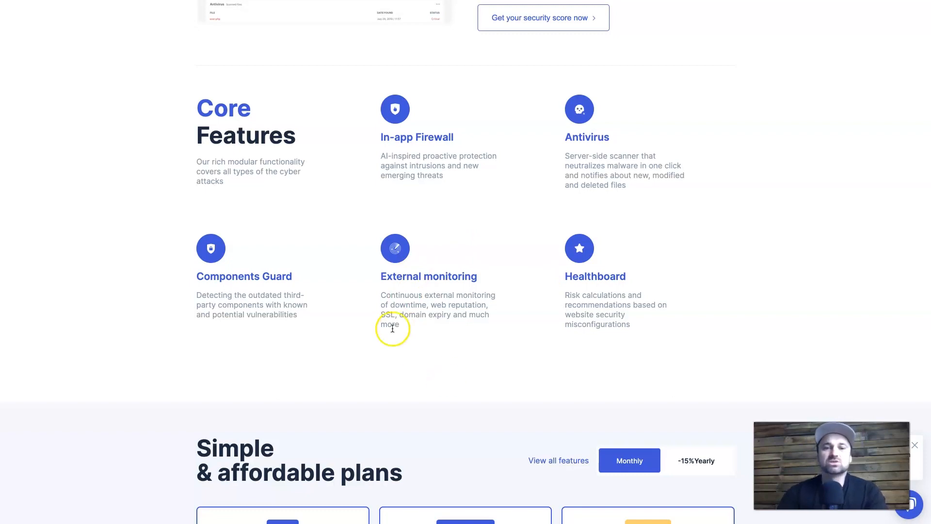
{"action": "mouse_move", "coordinate": [592, 338]}
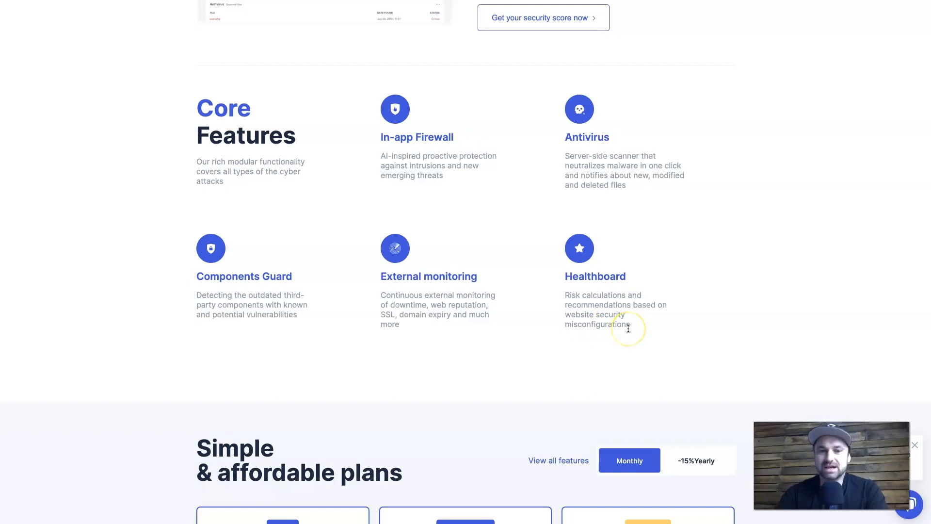
Scroll through the Standard, Professional and Custom pricing plans
{"action": "scroll", "scroll_direction": "down", "scroll_amount": 3}
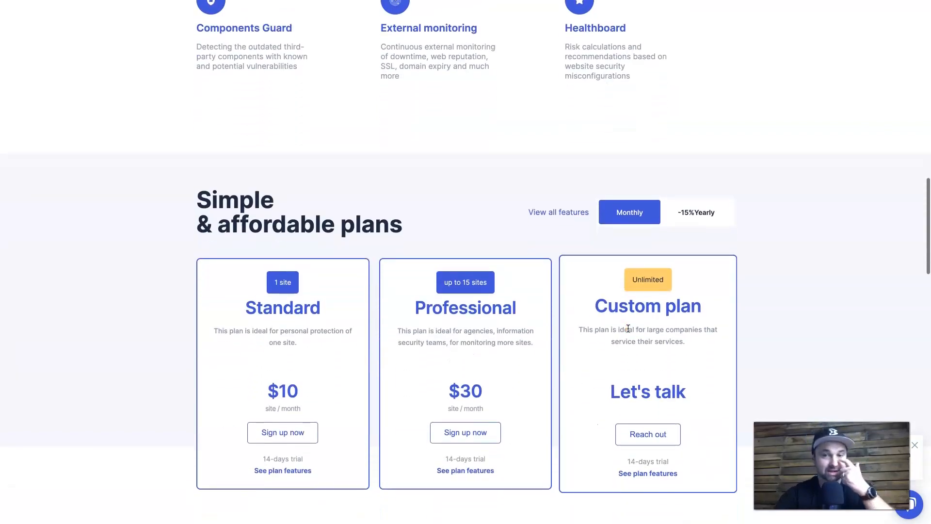
{"action": "scroll", "scroll_direction": "down", "scroll_amount": 3}
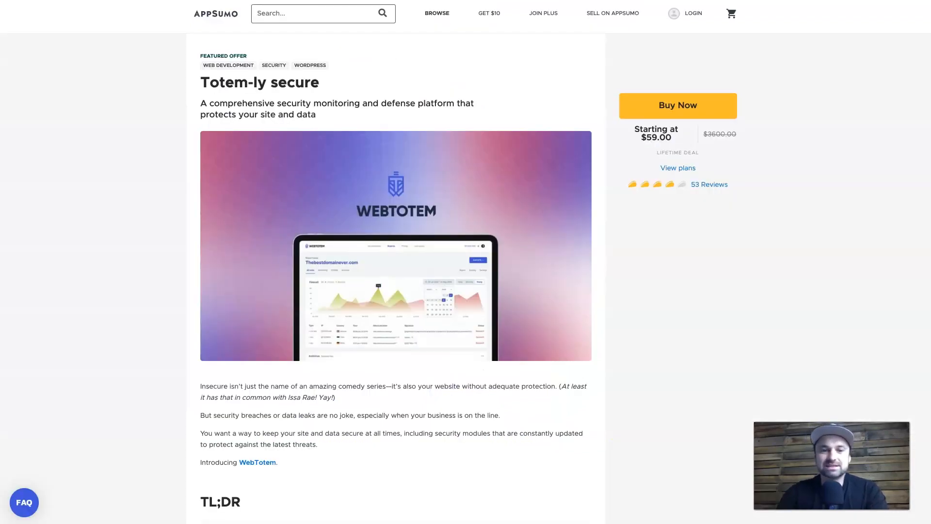
Scroll to AppSumo's license tiers: $59 for 10 sites, $118 for 30, $177 unlimited
{"action": "scroll", "scroll_direction": "down", "scroll_amount": 3}
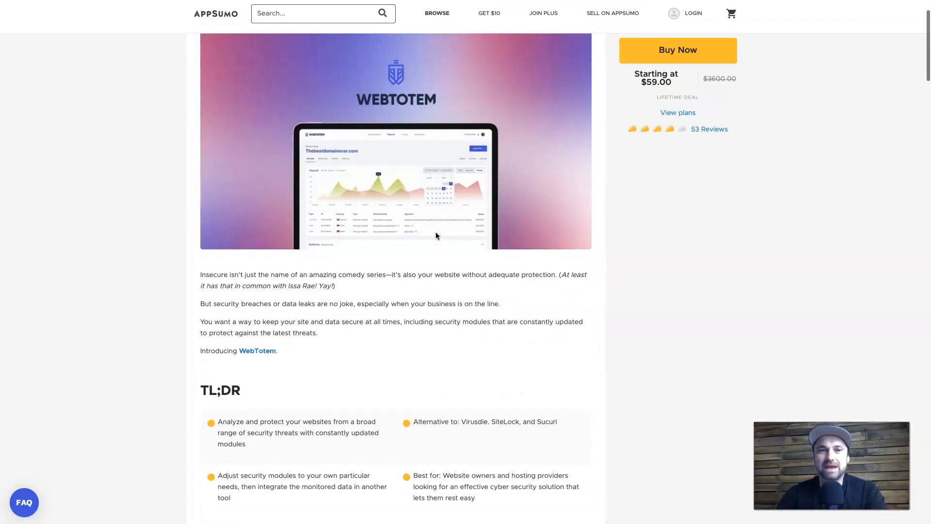
{"action": "scroll", "scroll_direction": "down", "scroll_amount": 3}
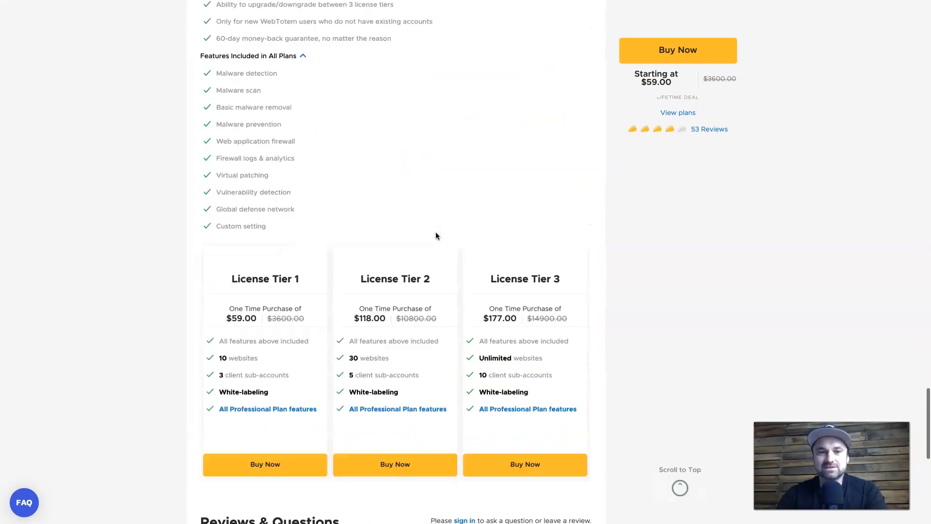
{"action": "scroll", "scroll_direction": "down", "scroll_amount": 3}
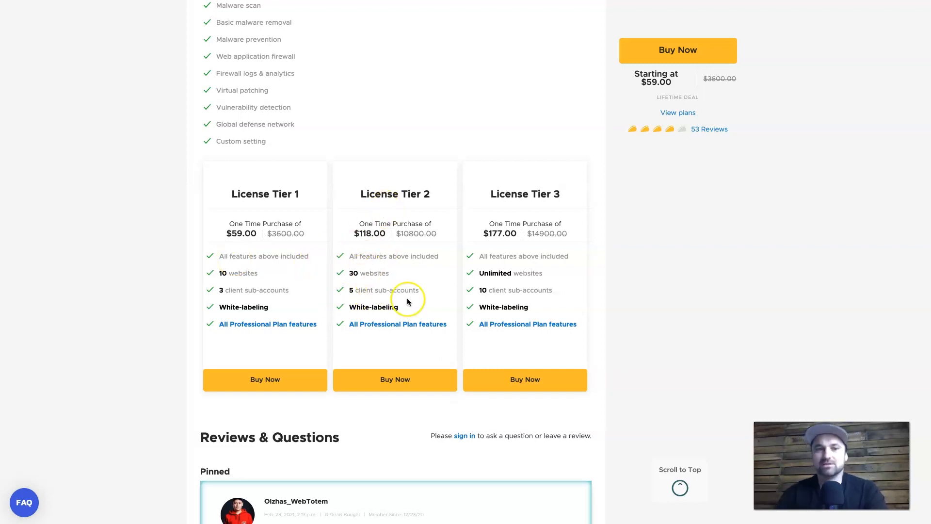
{"action": "mouse_move", "coordinate": [268, 300]}
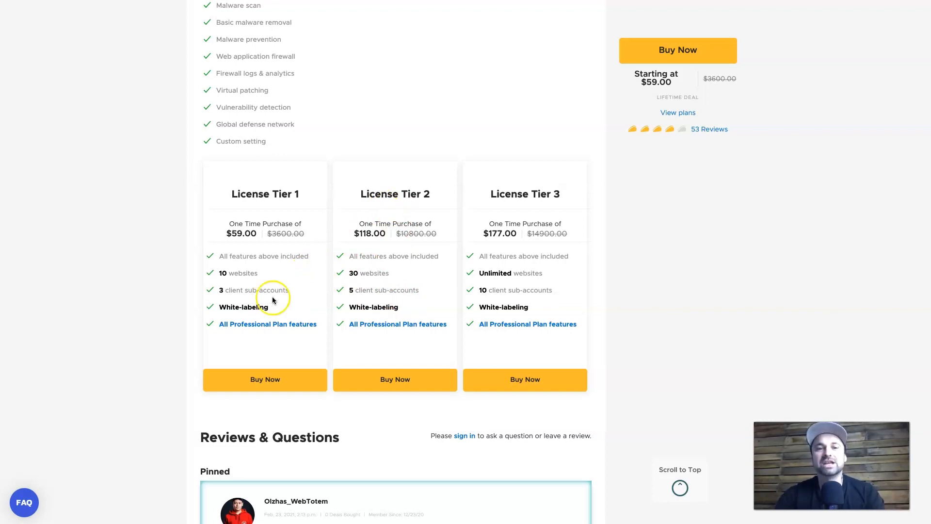
{"action": "mouse_move", "coordinate": [356, 318]}
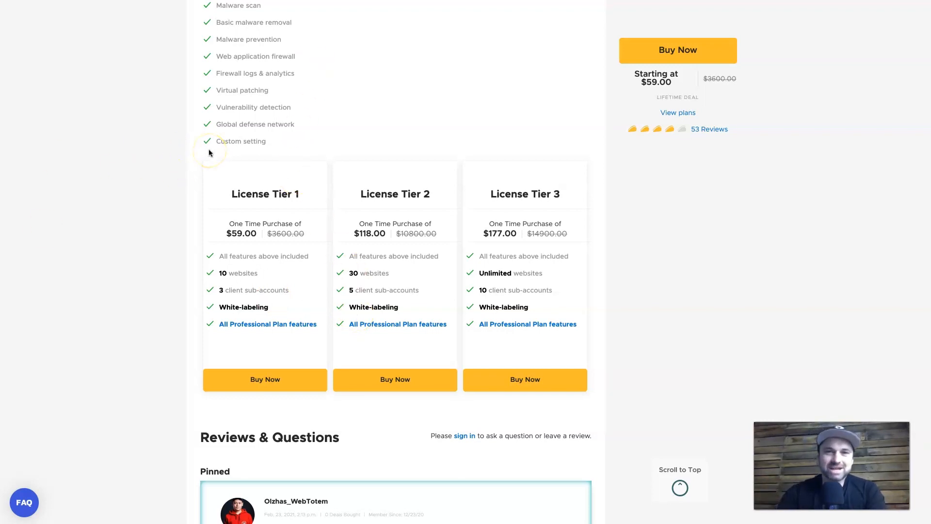
{"action": "mouse_move", "coordinate": [291, 34]}
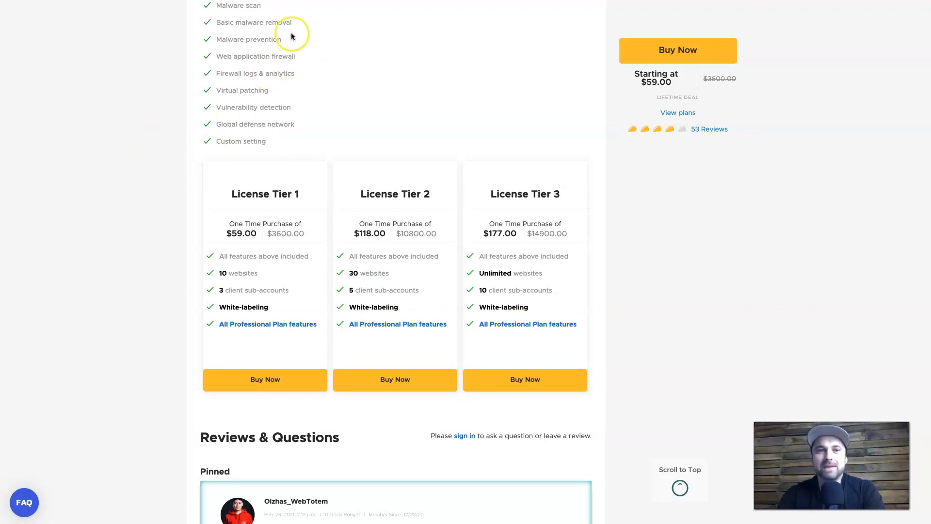
{"action": "mouse_move", "coordinate": [214, 19]}
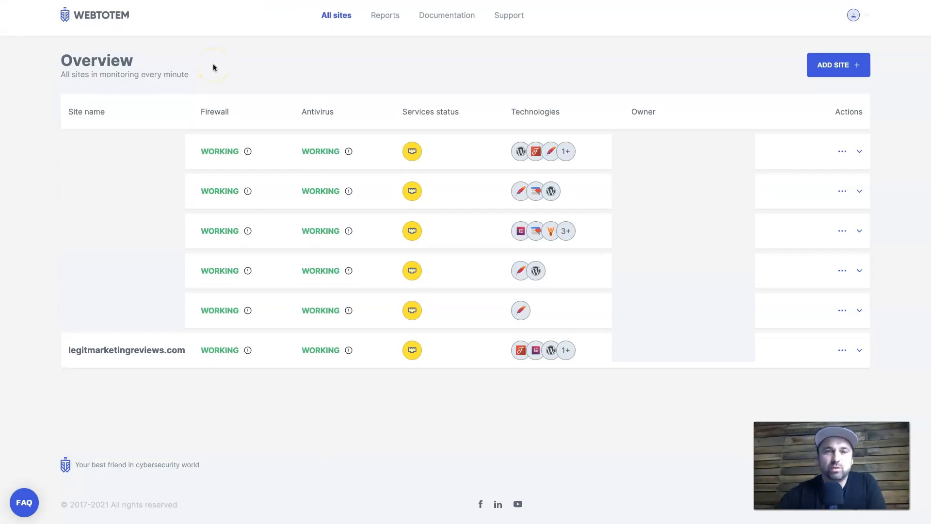
{"action": "mouse_move", "coordinate": [157, 42]}
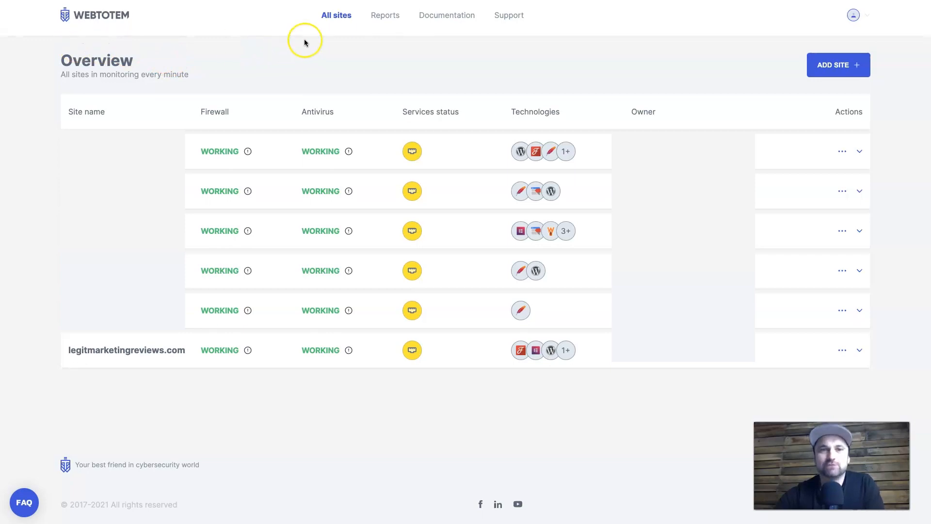
{"action": "mouse_move", "coordinate": [303, 350]}
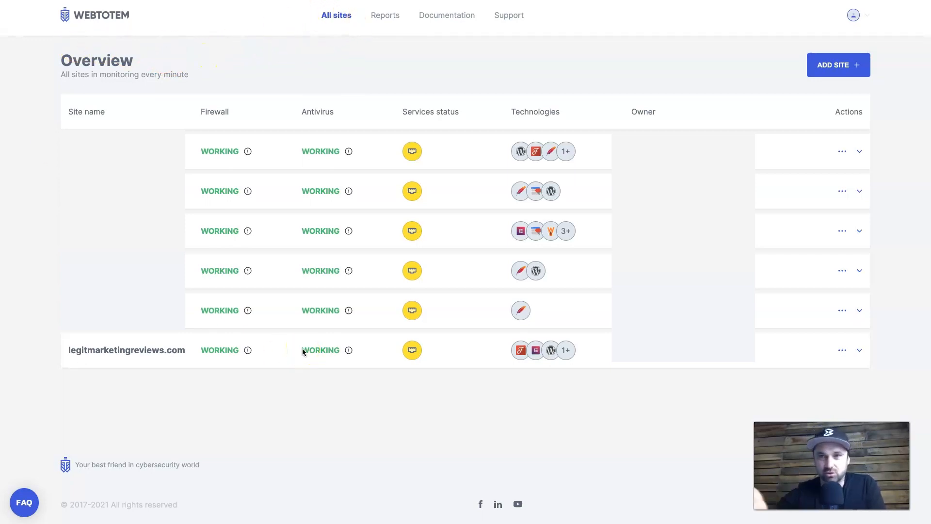
{"action": "mouse_move", "coordinate": [191, 272]}
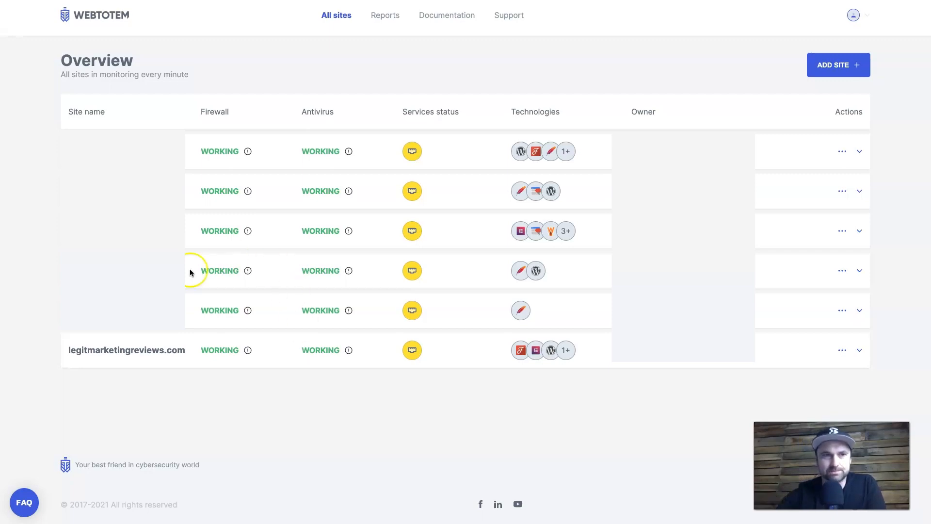
{"action": "mouse_move", "coordinate": [193, 271]}
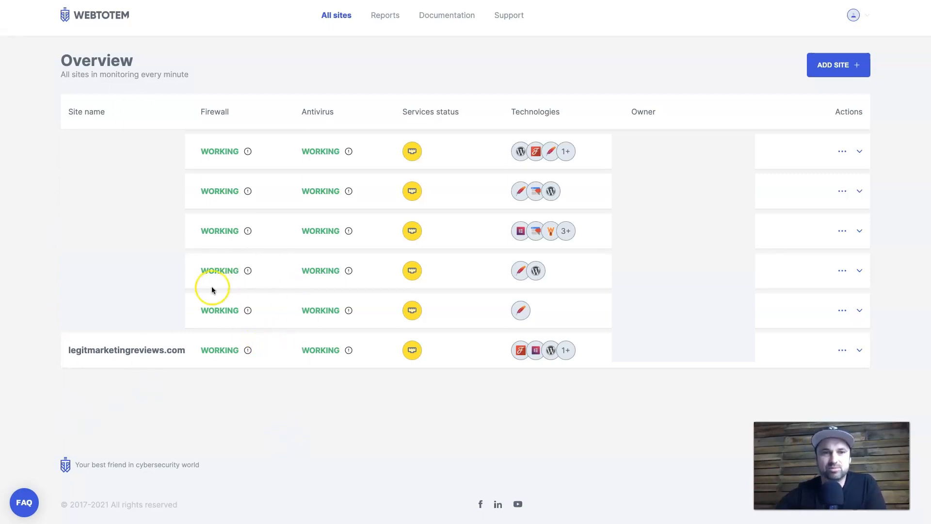
{"action": "mouse_move", "coordinate": [393, 344]}
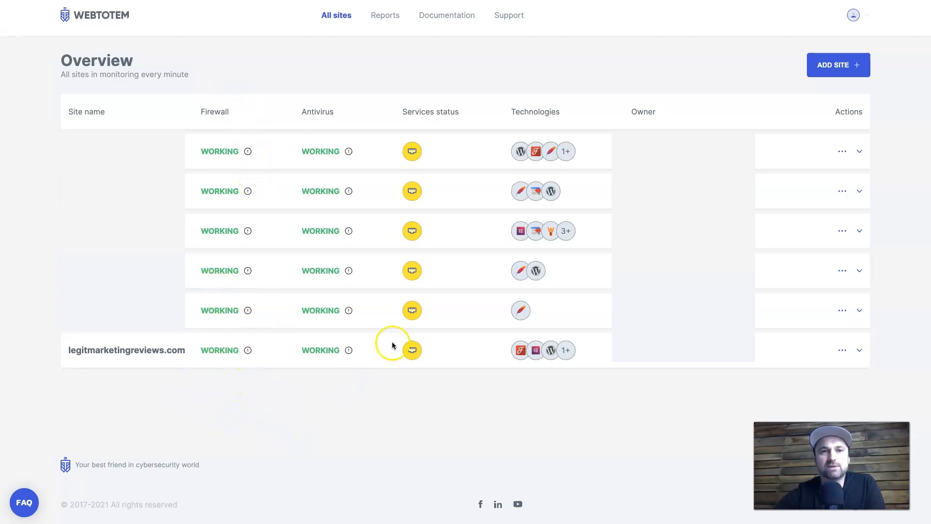
{"action": "mouse_move", "coordinate": [425, 95]}
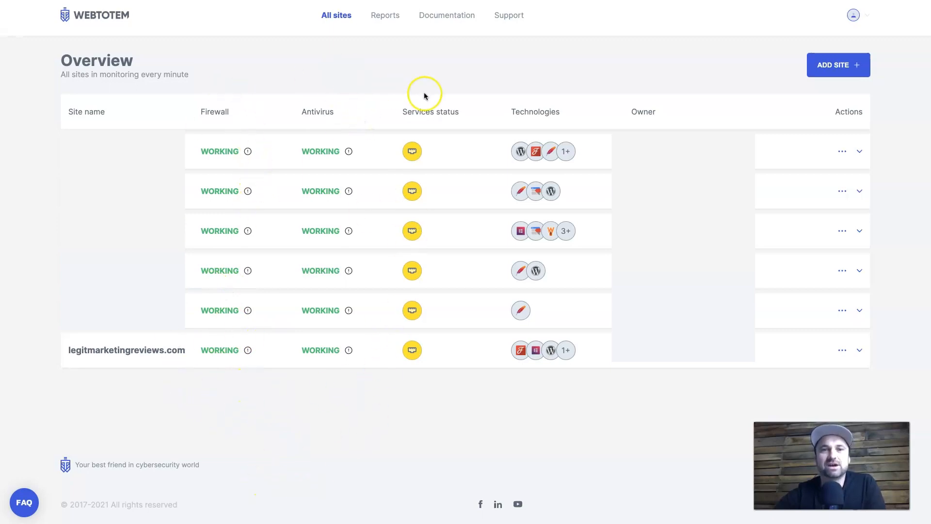
{"action": "mouse_move", "coordinate": [487, 167]}
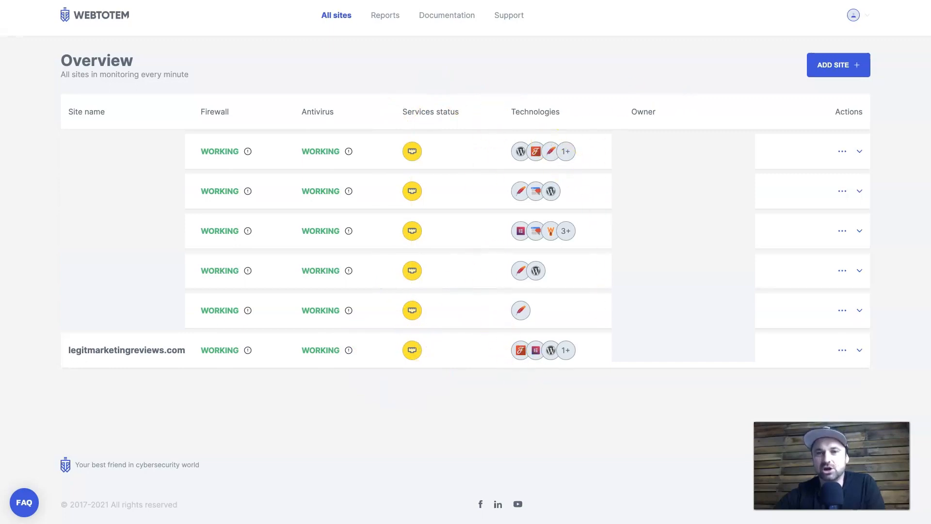
{"action": "mouse_move", "coordinate": [818, 122]}
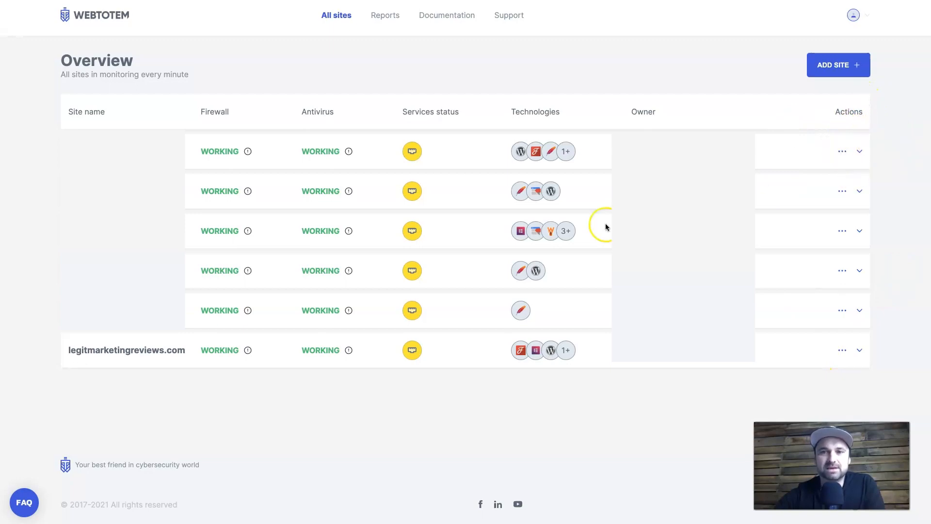
{"action": "mouse_move", "coordinate": [241, 378]}
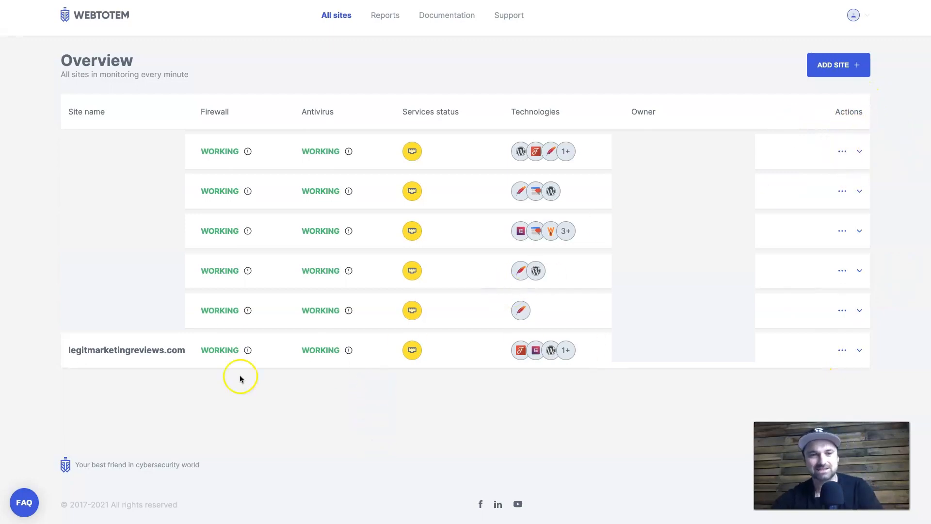
{"action": "mouse_move", "coordinate": [236, 119]}
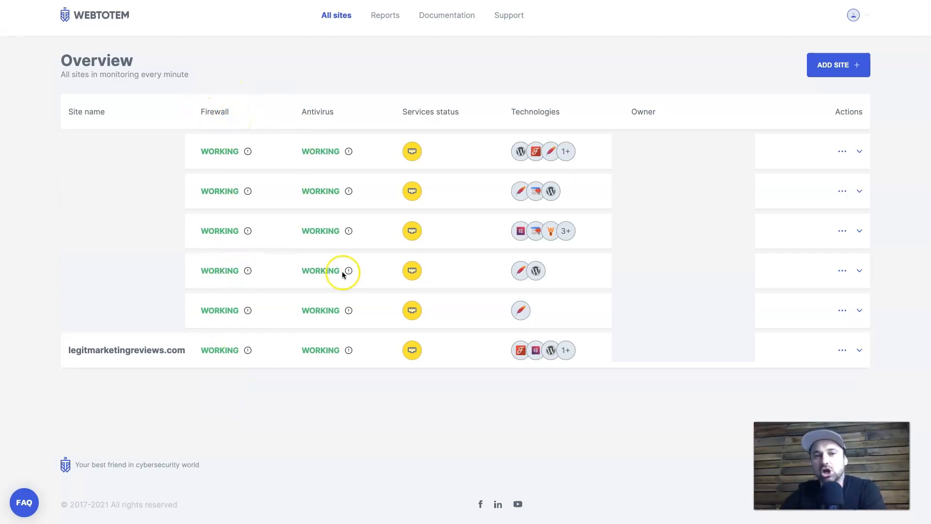
{"action": "mouse_move", "coordinate": [342, 262]}
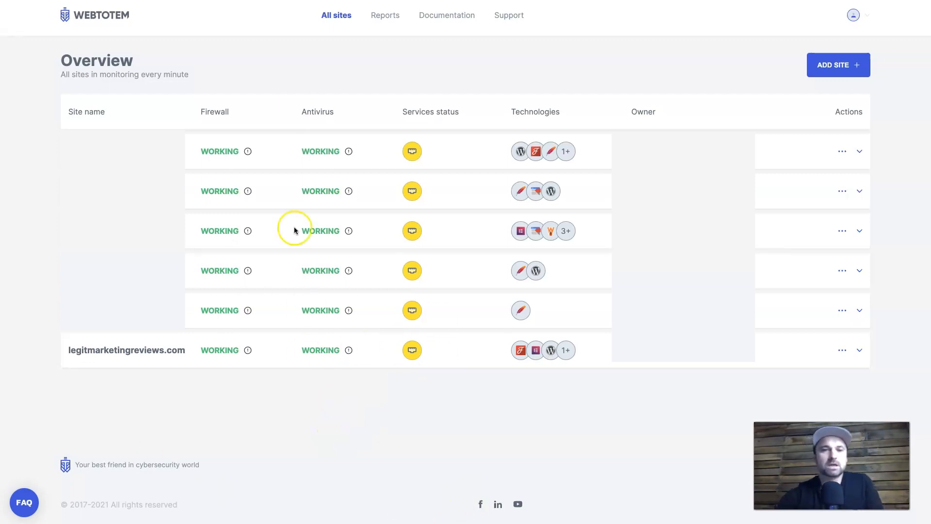
{"action": "mouse_move", "coordinate": [198, 383]}
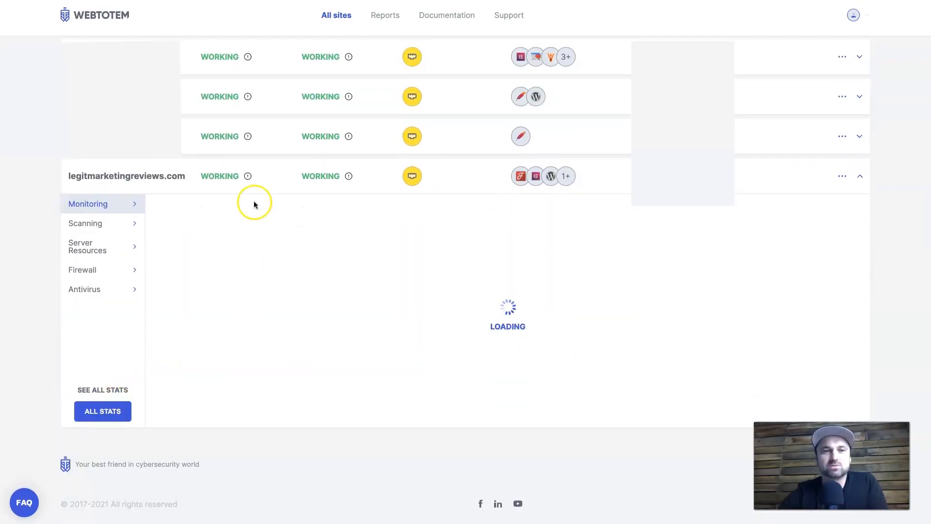
{"action": "left_click", "coordinate": [87, 203]}
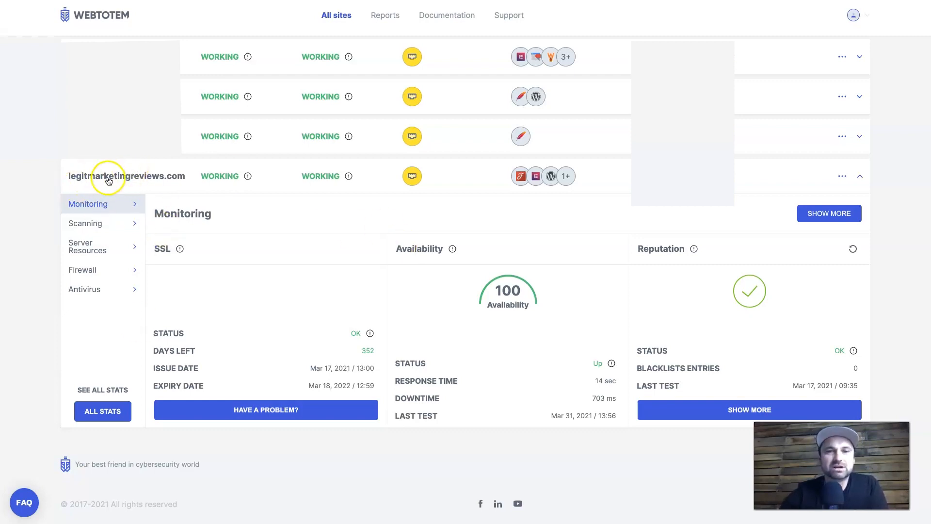
{"action": "mouse_move", "coordinate": [103, 281]}
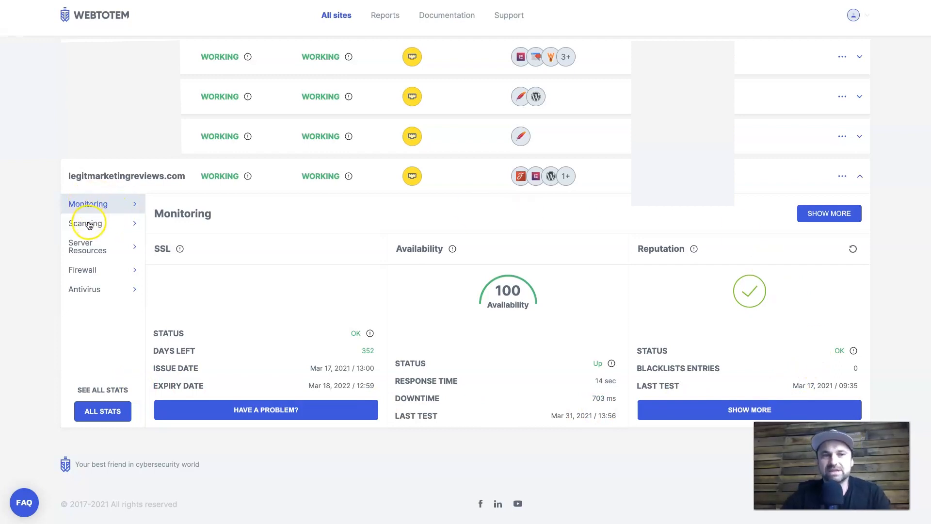
{"action": "mouse_move", "coordinate": [90, 276]}
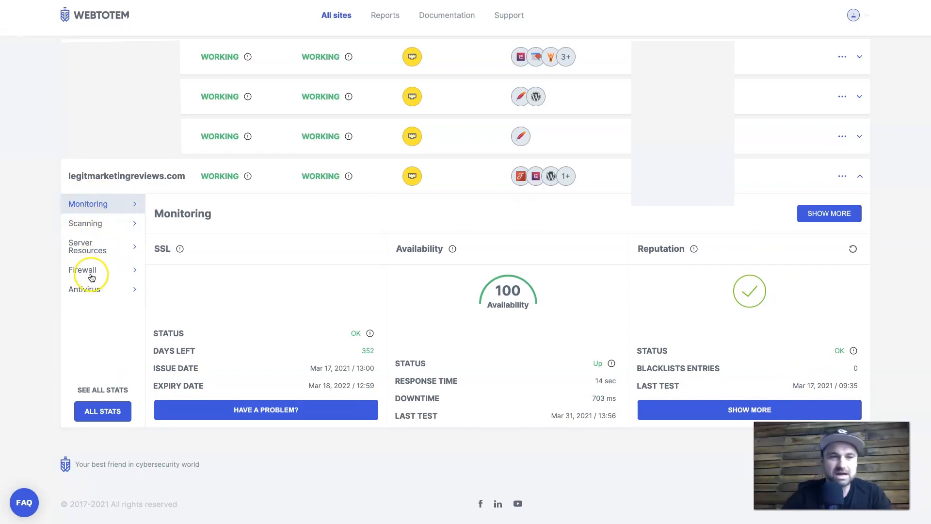
{"action": "mouse_move", "coordinate": [128, 282]}
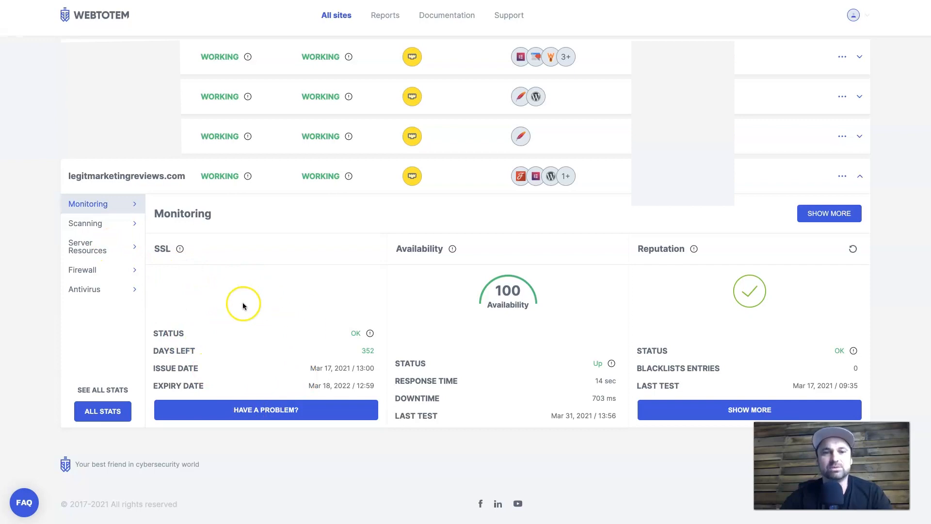
{"action": "mouse_move", "coordinate": [571, 319]}
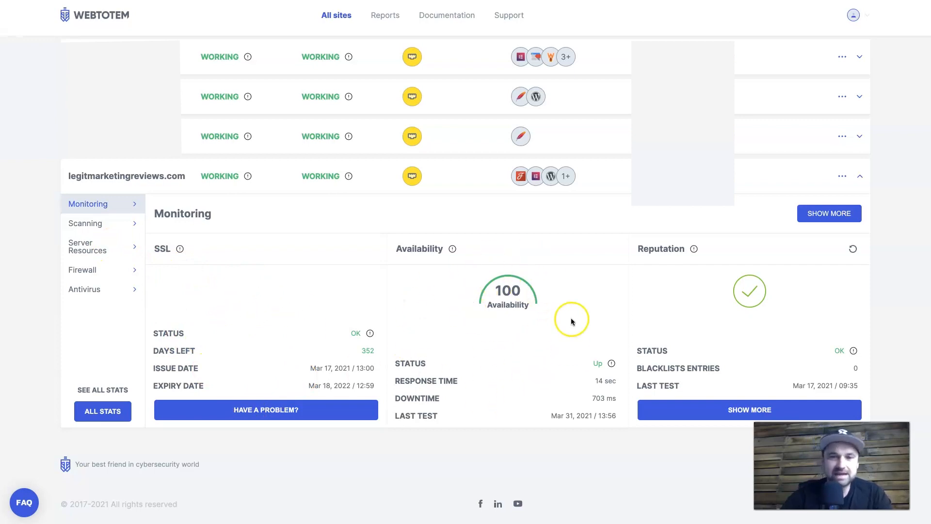
{"action": "mouse_move", "coordinate": [613, 398]}
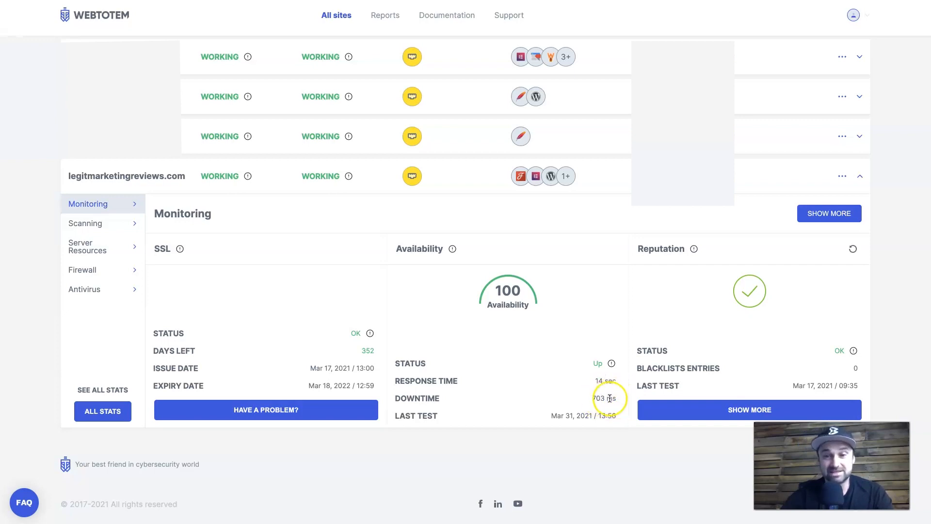
{"action": "mouse_move", "coordinate": [515, 367]}
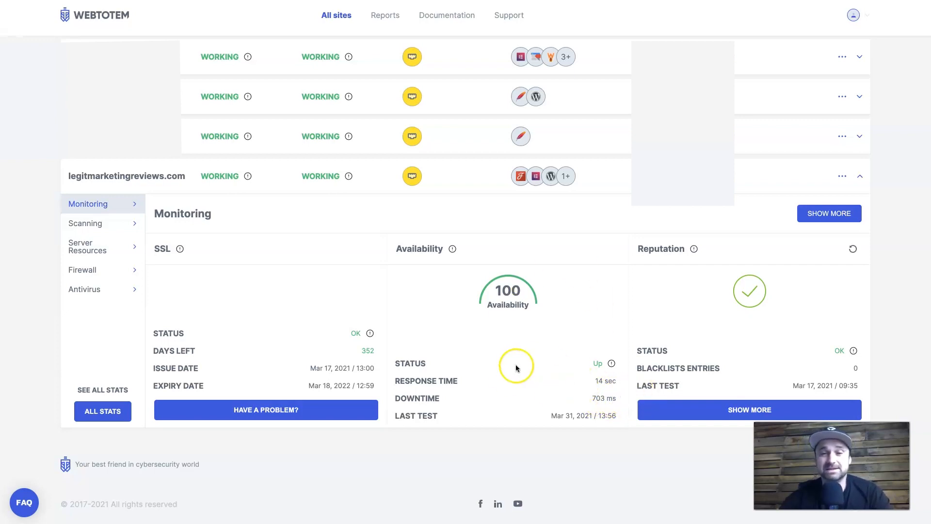
{"action": "mouse_move", "coordinate": [683, 363]}
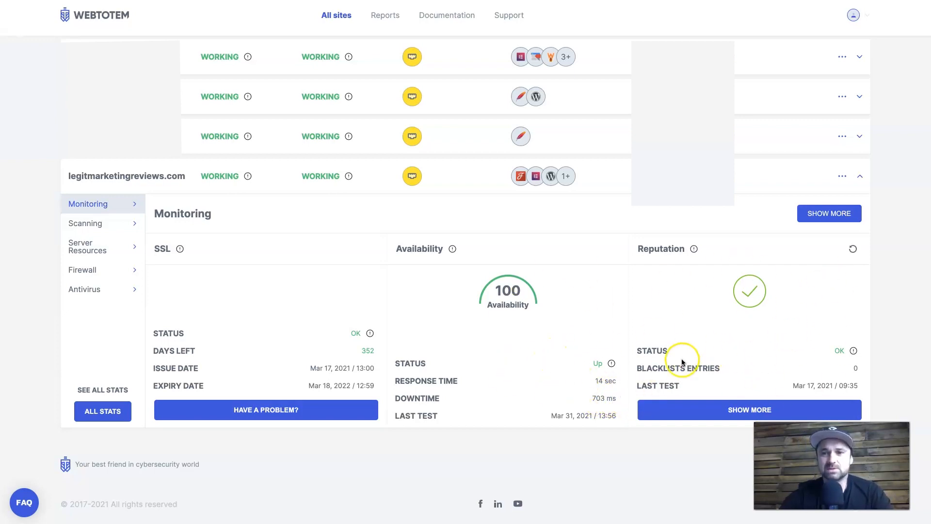
{"action": "mouse_move", "coordinate": [117, 262]}
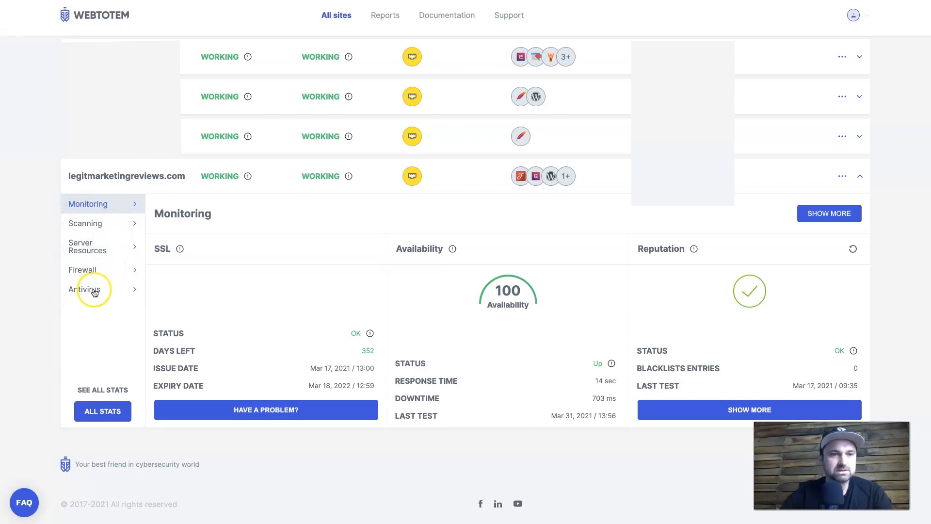
View legitmarketingreviews.com antivirus results (7430 scanned, 0 infected) and expand to the full logs
{"action": "left_click", "coordinate": [85, 288]}
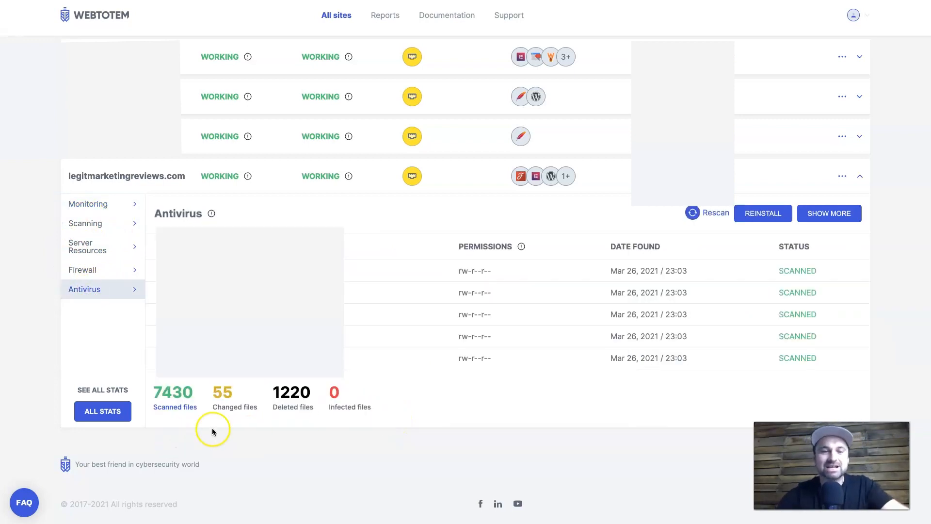
{"action": "mouse_move", "coordinate": [217, 431]}
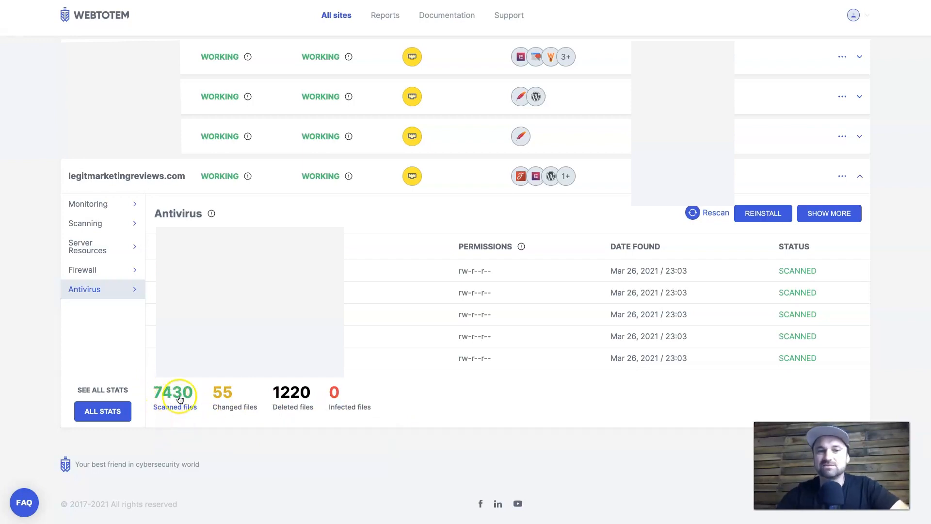
{"action": "mouse_move", "coordinate": [230, 398]}
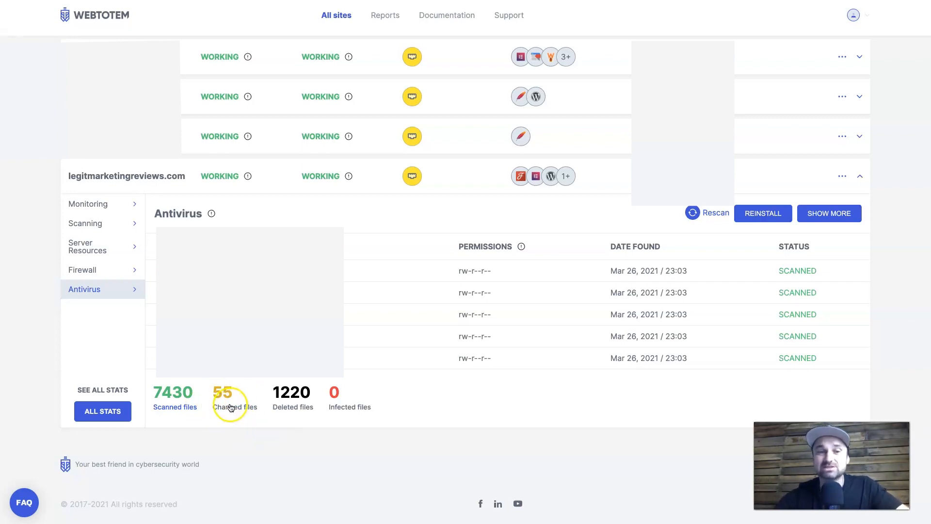
{"action": "mouse_move", "coordinate": [291, 422]}
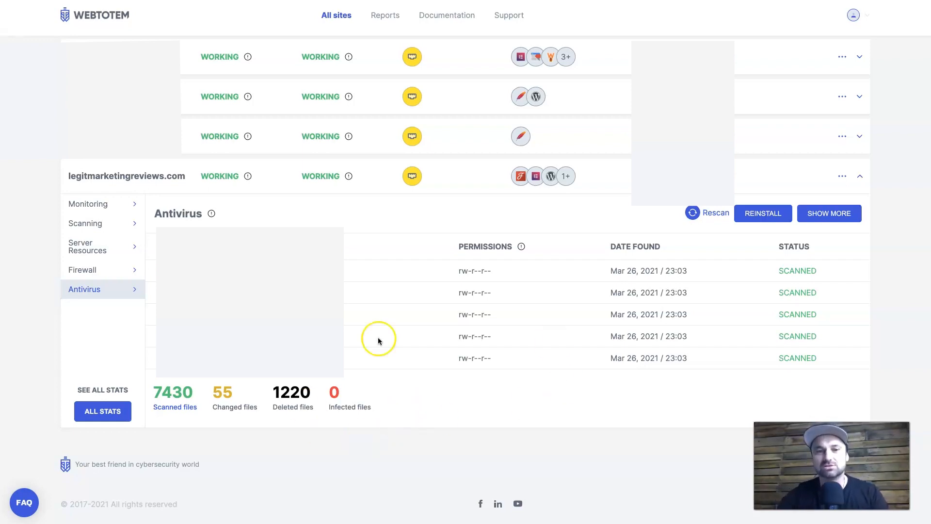
{"action": "mouse_move", "coordinate": [396, 433]}
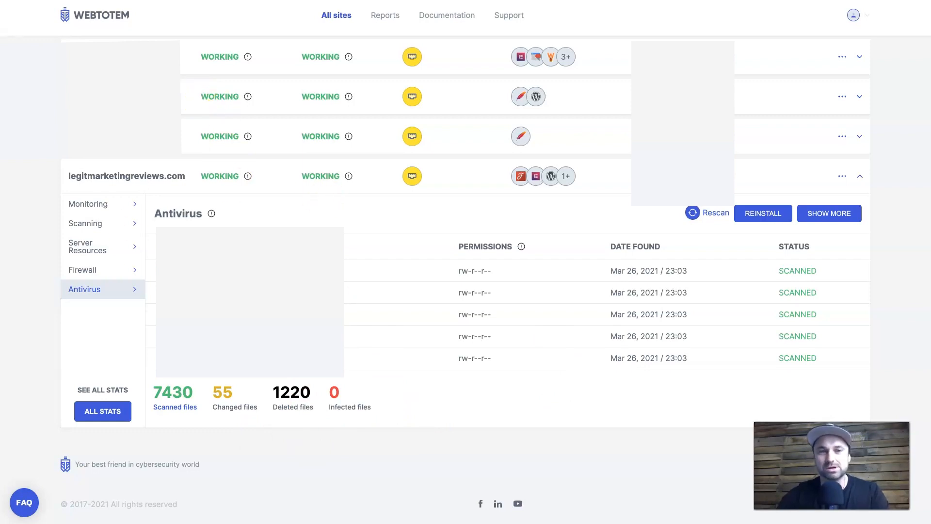
{"action": "mouse_move", "coordinate": [302, 419]}
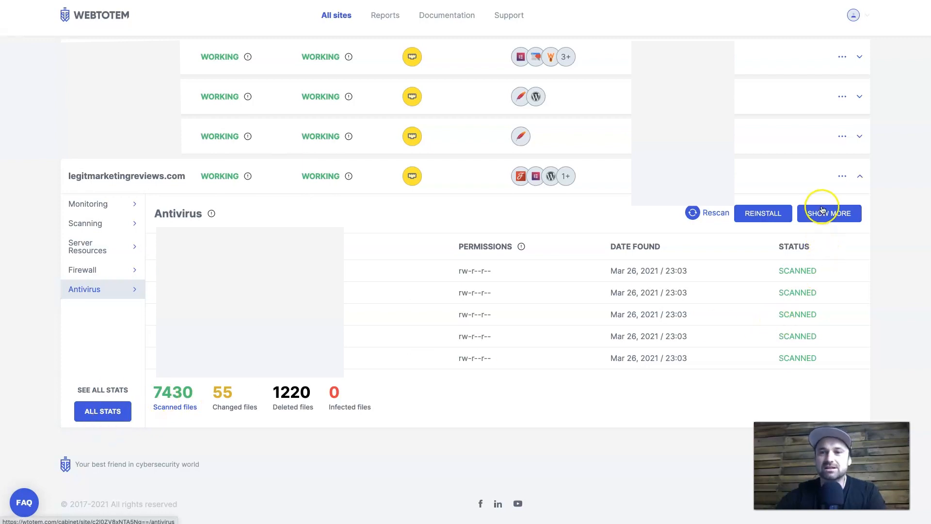
{"action": "left_click", "coordinate": [829, 213]}
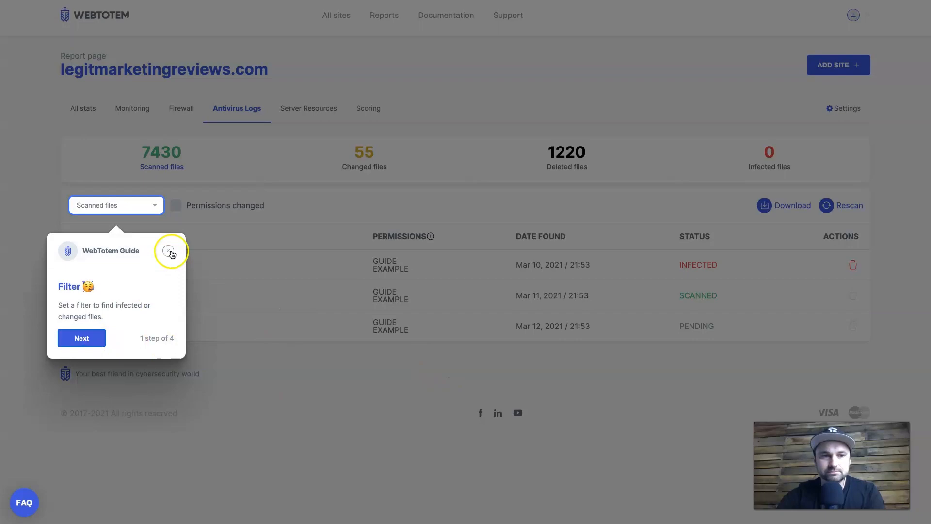
Dismiss the WebTotem Guide popup on the Antivirus Logs page
{"action": "left_click", "coordinate": [171, 250]}
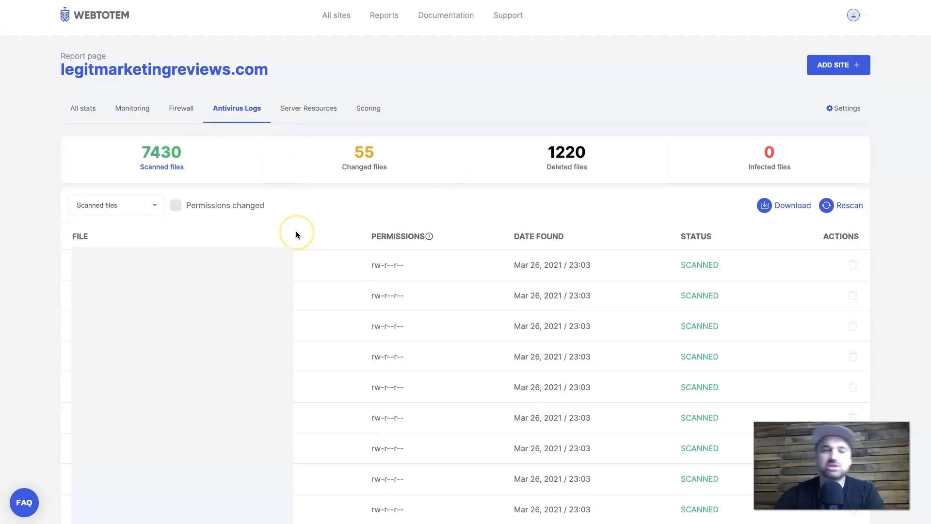
{"action": "mouse_move", "coordinate": [180, 108]}
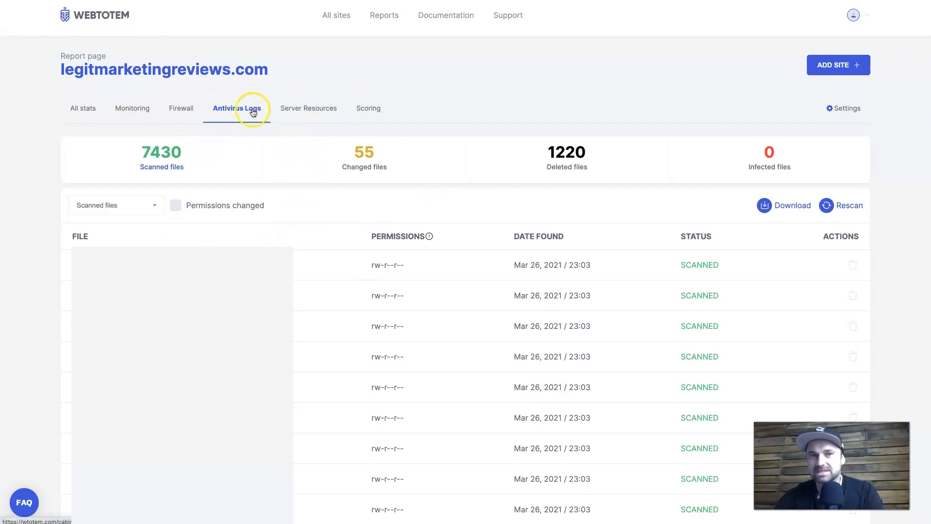
Open the Scoring tab and scroll through the B+ 72% grade and compliance checks
{"action": "left_click", "coordinate": [237, 108]}
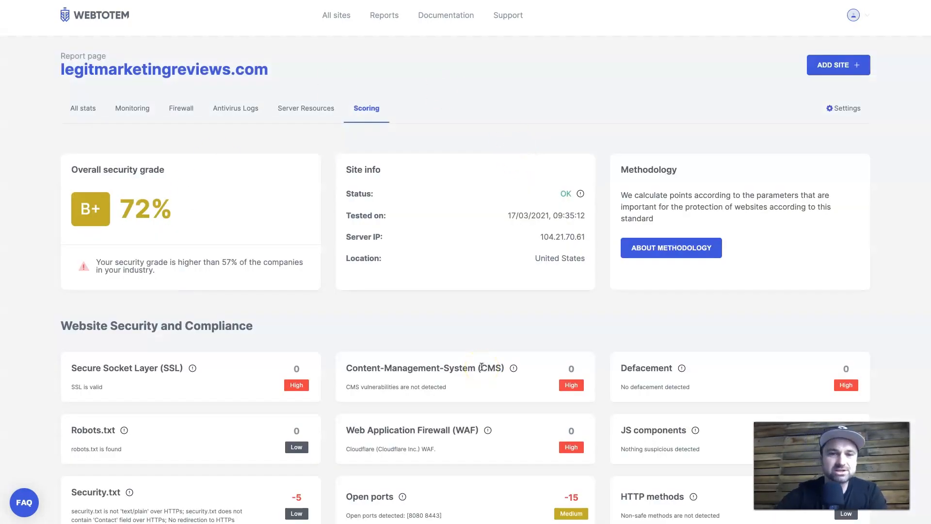
{"action": "scroll", "scroll_direction": "down", "scroll_amount": 3}
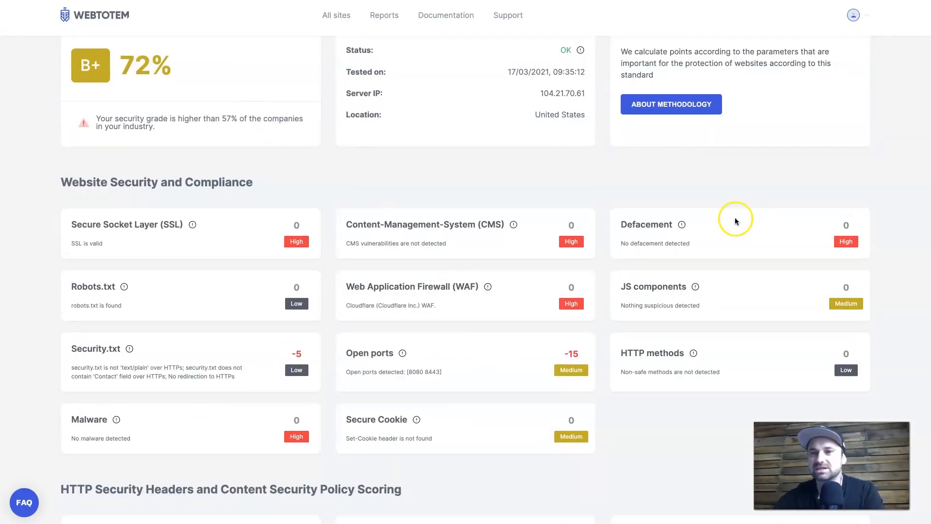
{"action": "mouse_move", "coordinate": [586, 139]}
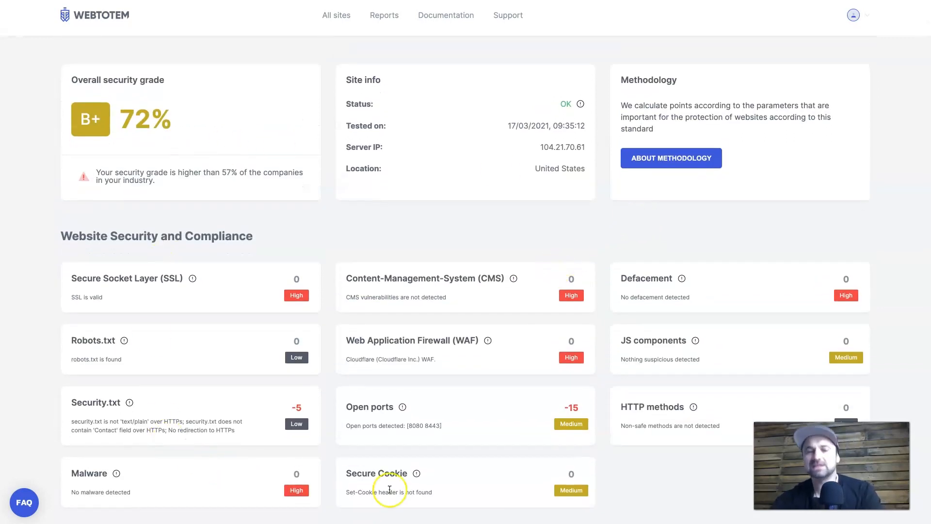
{"action": "mouse_move", "coordinate": [209, 513]}
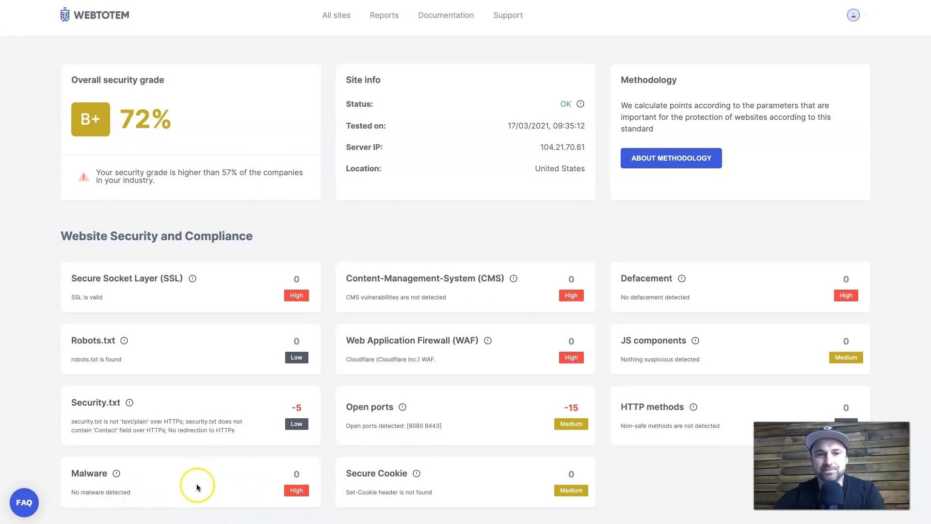
{"action": "mouse_move", "coordinate": [128, 431]}
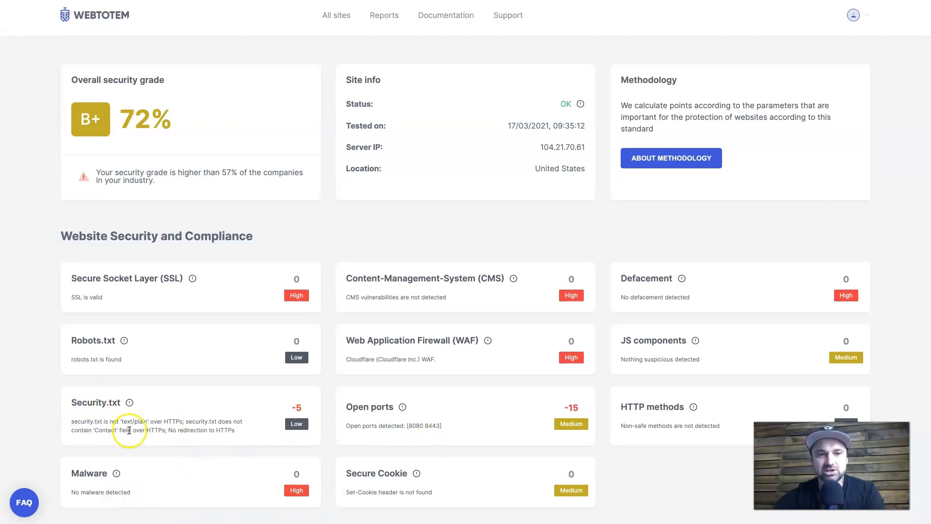
{"action": "mouse_move", "coordinate": [184, 482]}
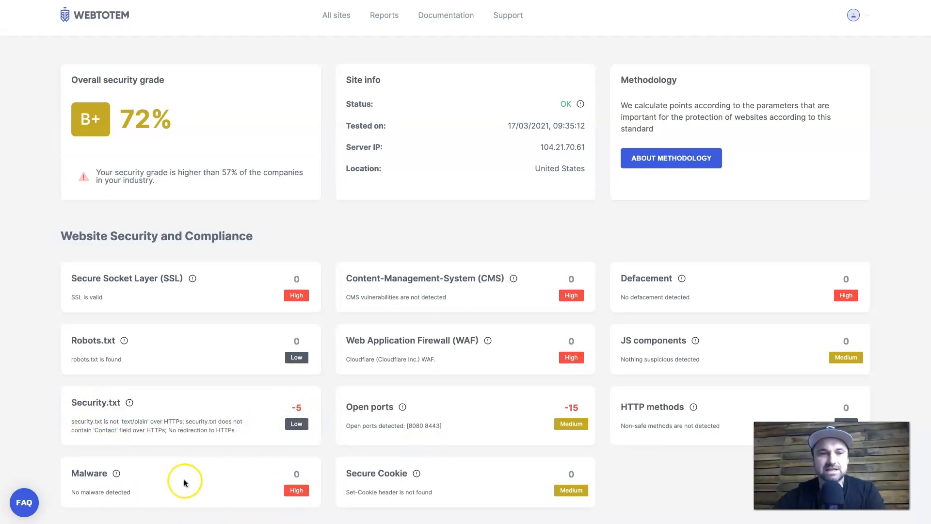
{"action": "mouse_move", "coordinate": [175, 274]}
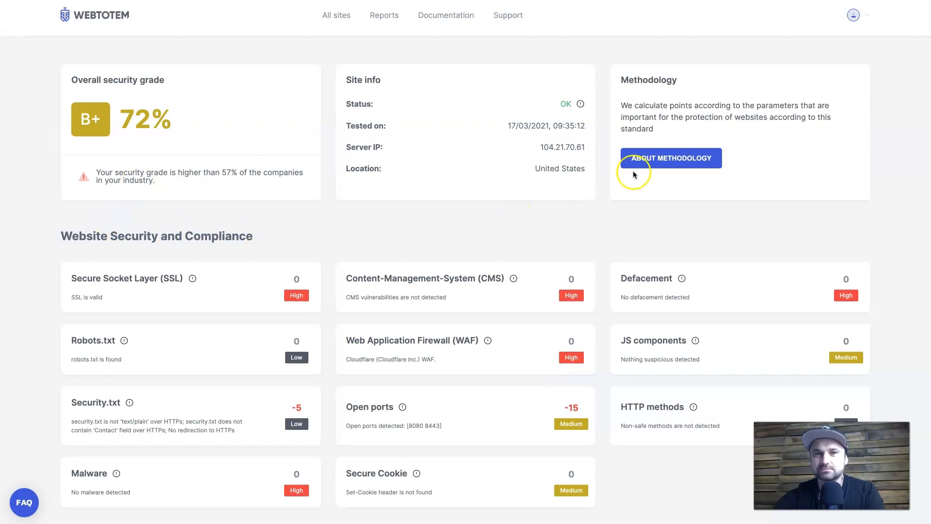
{"action": "scroll", "scroll_direction": "down", "scroll_amount": 3}
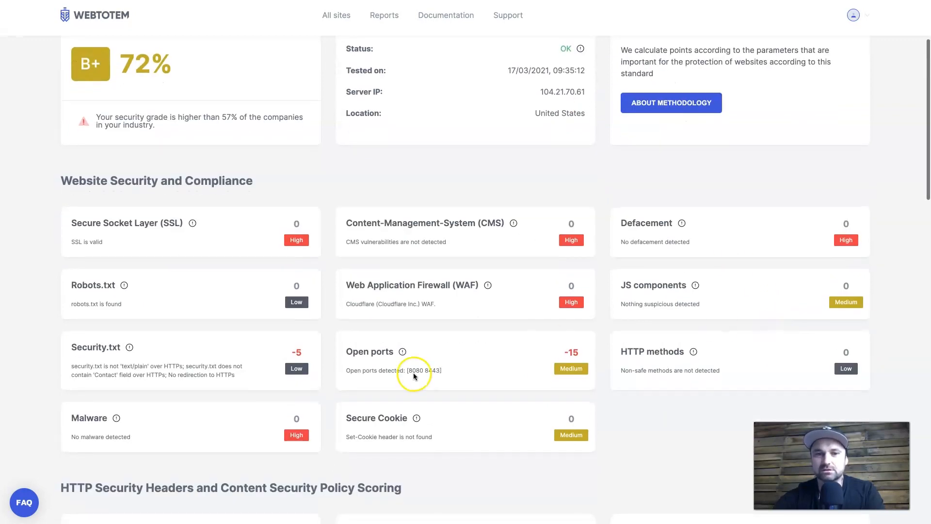
{"action": "mouse_move", "coordinate": [548, 370]}
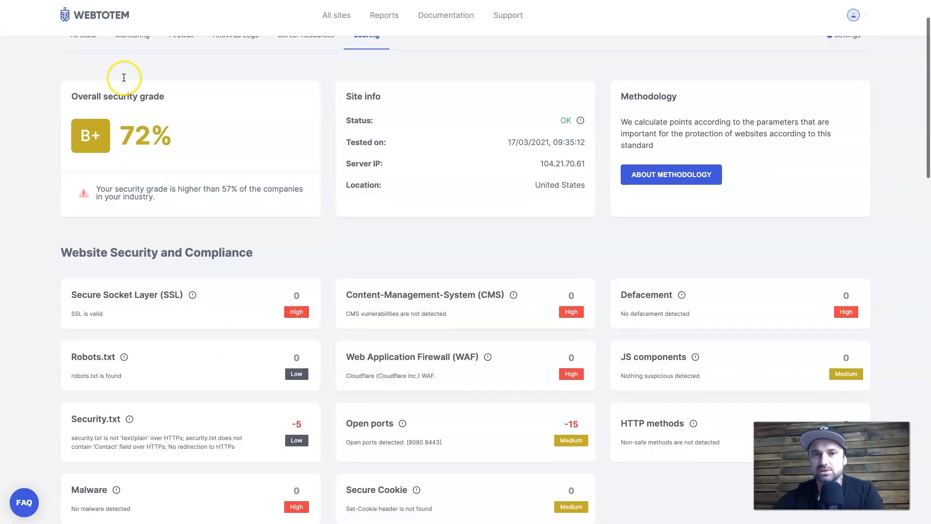
{"action": "mouse_move", "coordinate": [436, 465]}
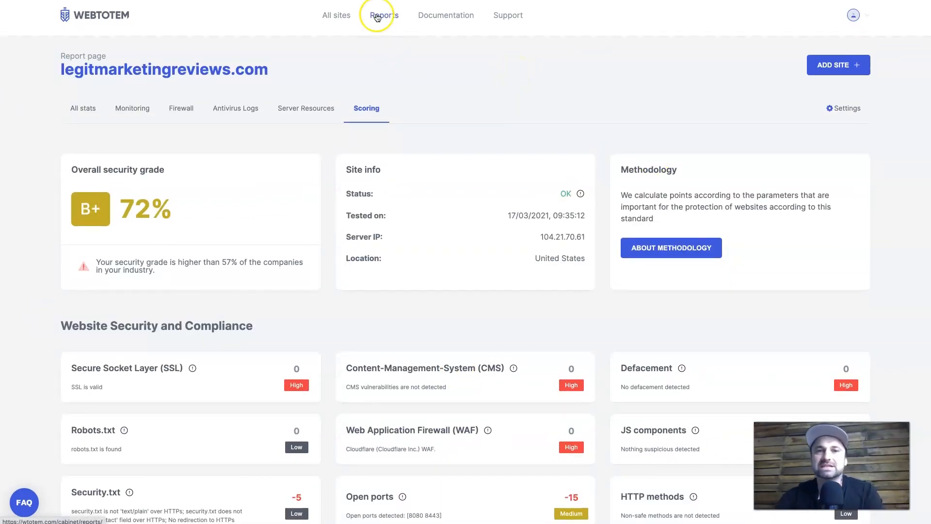
Open Reports, view the Whitelabel logo upload options, then return to the Reports list
{"action": "left_click", "coordinate": [384, 15]}
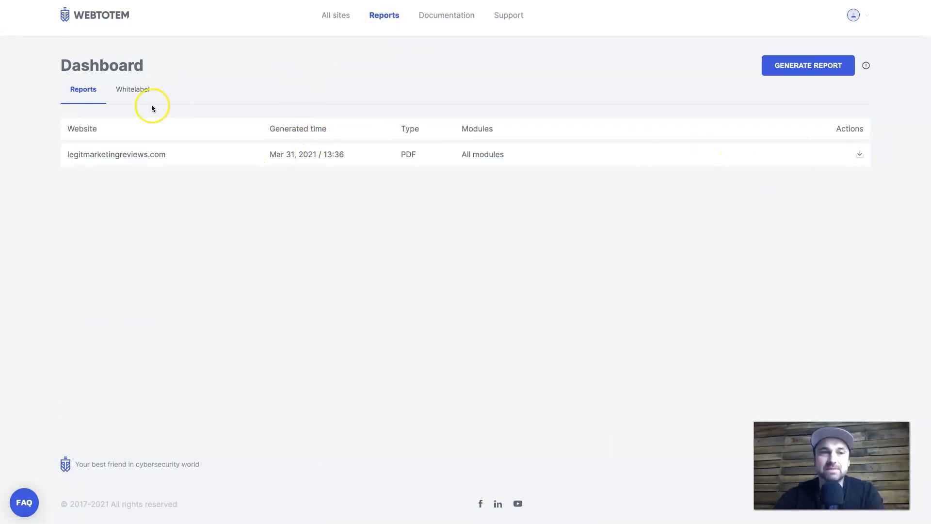
{"action": "left_click", "coordinate": [132, 90]}
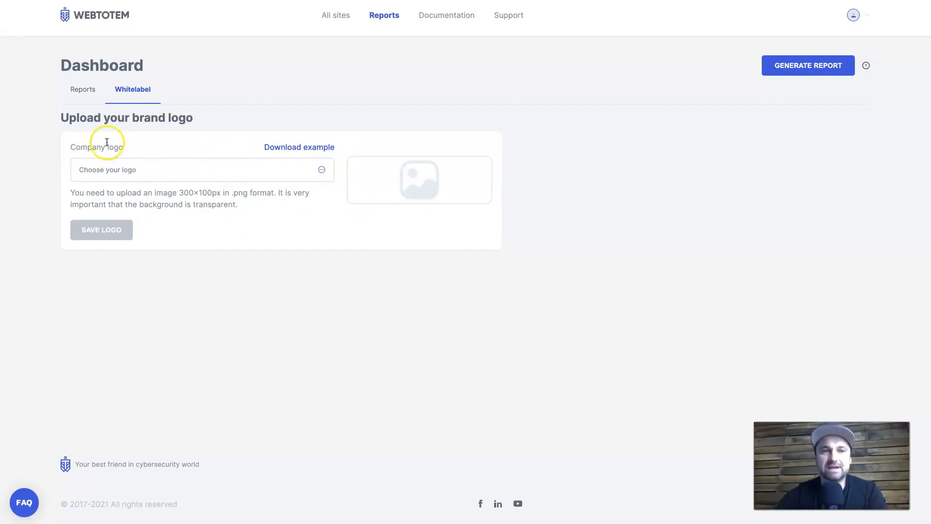
{"action": "left_click", "coordinate": [83, 90]}
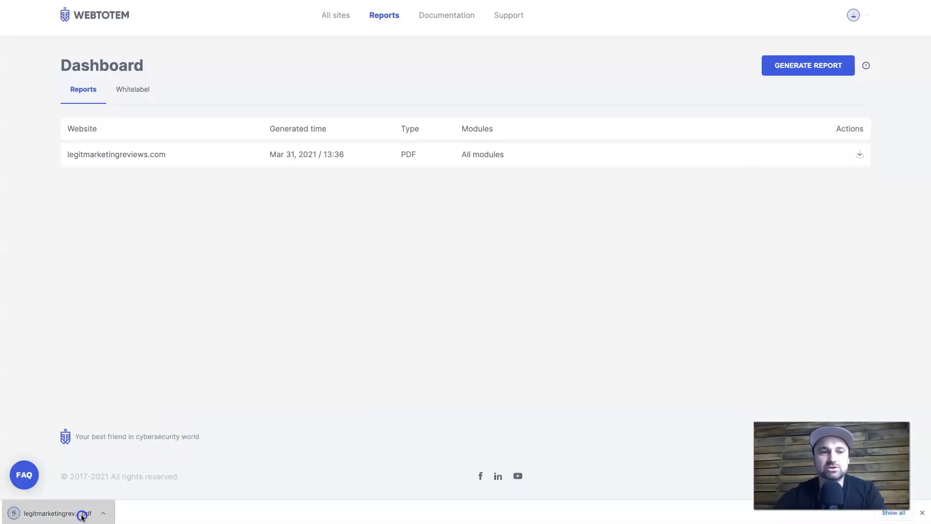
Open the downloaded PDF report and view its availability, scoring and recommendations pages
{"action": "left_click", "coordinate": [56, 514]}
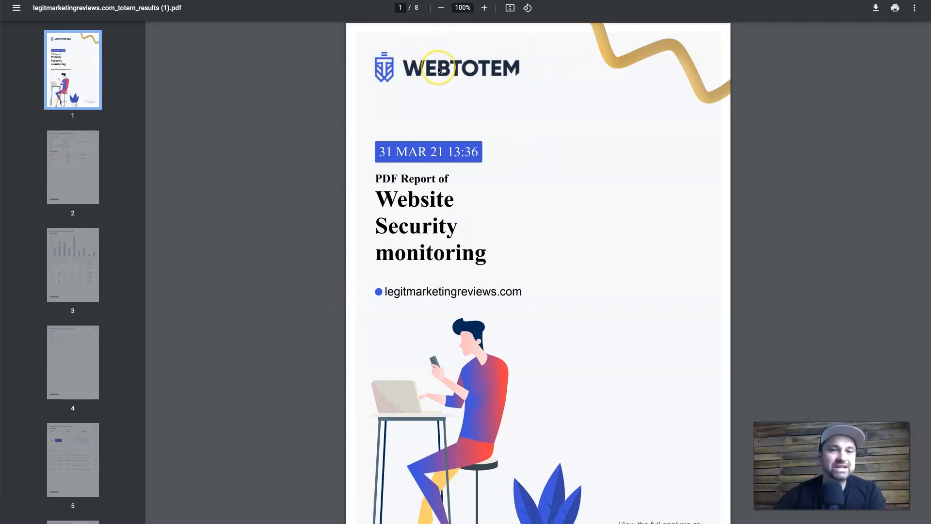
{"action": "mouse_move", "coordinate": [473, 127]}
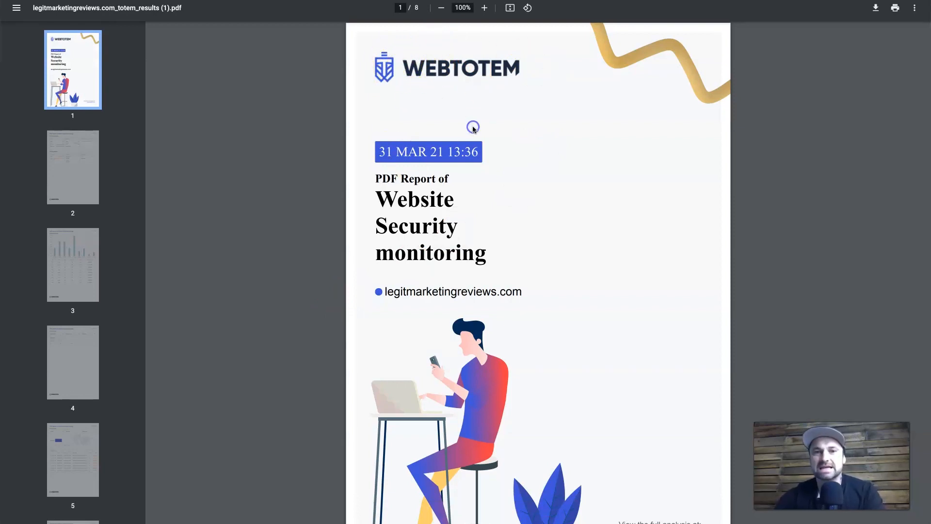
{"action": "scroll", "scroll_direction": "down", "scroll_amount": 3}
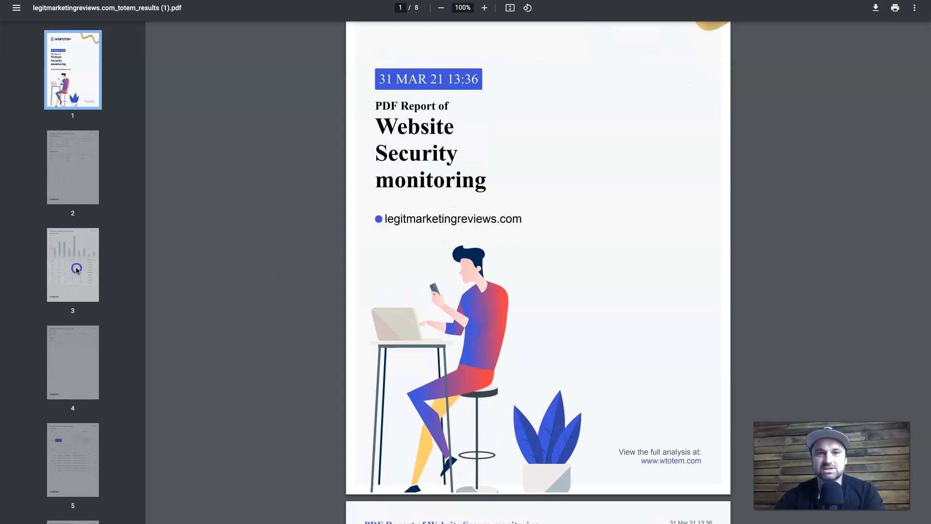
{"action": "left_click", "coordinate": [72, 265]}
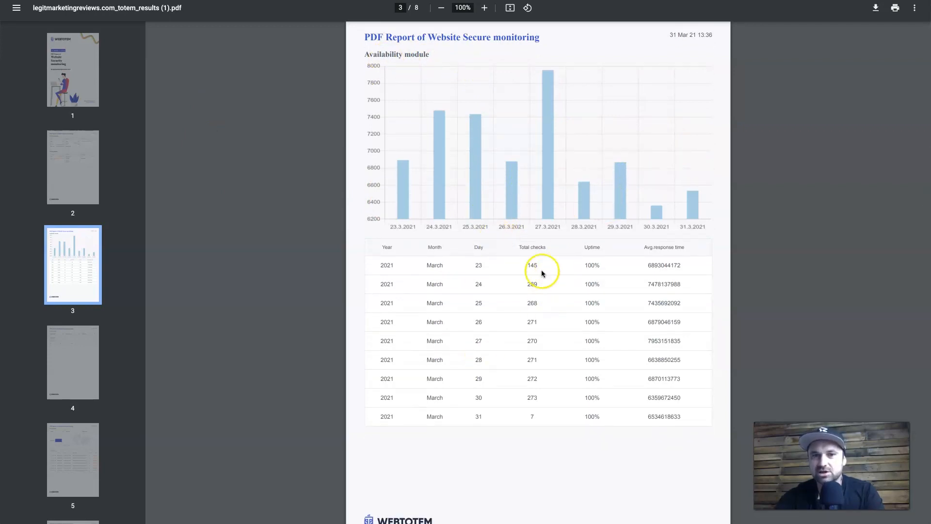
{"action": "mouse_move", "coordinate": [622, 225]}
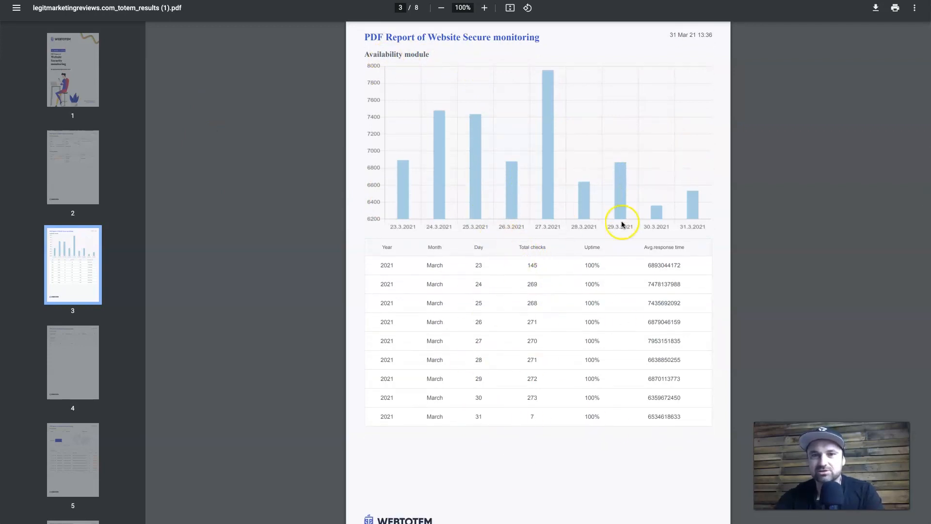
{"action": "mouse_move", "coordinate": [73, 363]}
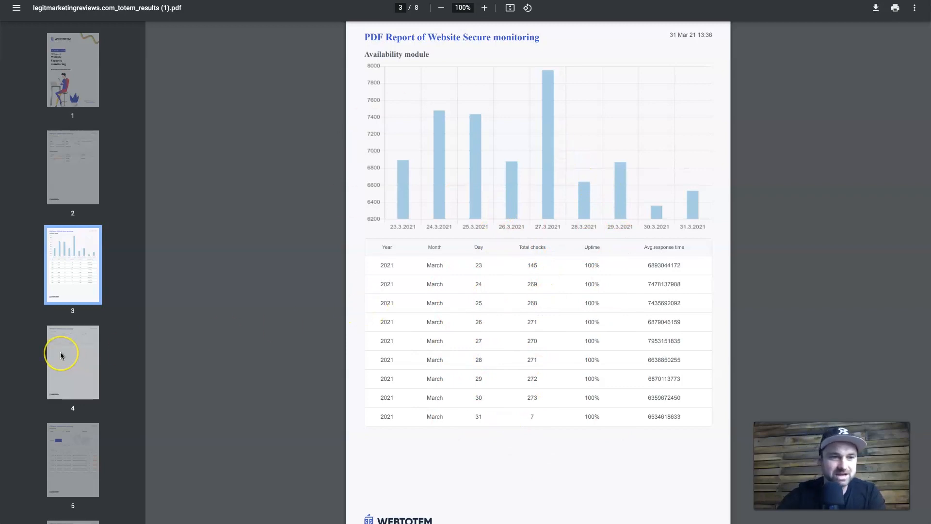
{"action": "scroll", "scroll_direction": "down", "scroll_amount": 3}
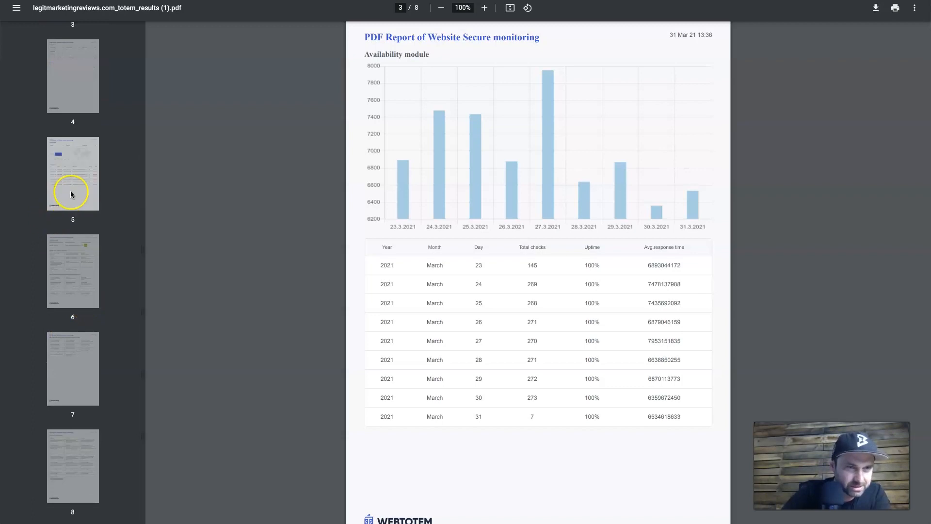
{"action": "left_click", "coordinate": [72, 271]}
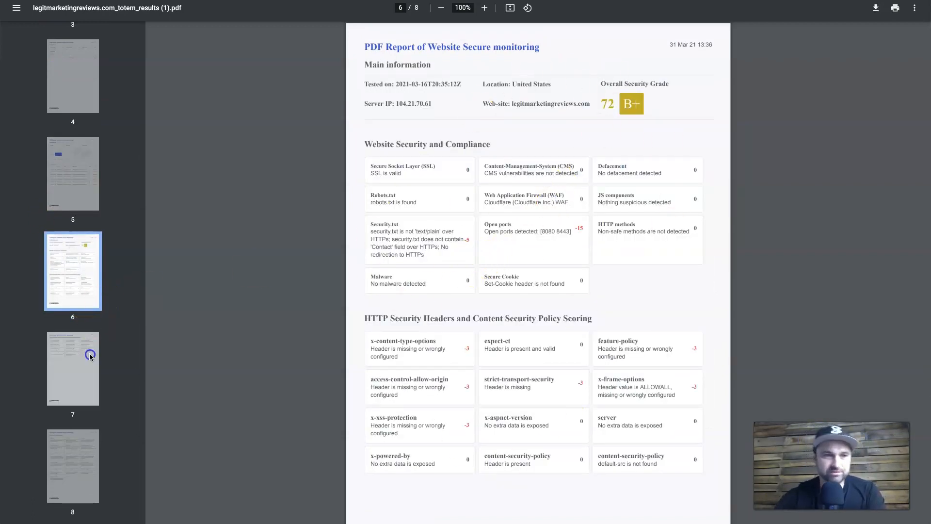
{"action": "left_click", "coordinate": [72, 465]}
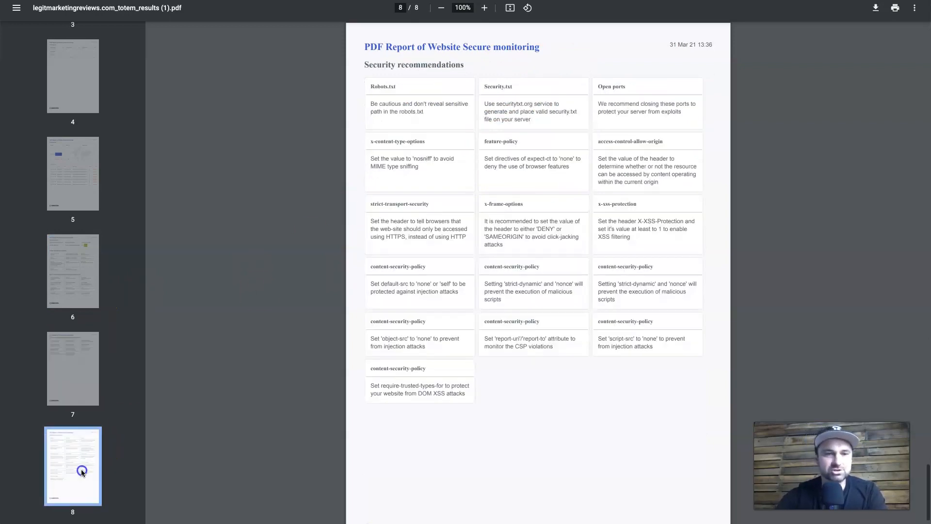
{"action": "mouse_move", "coordinate": [161, 130]}
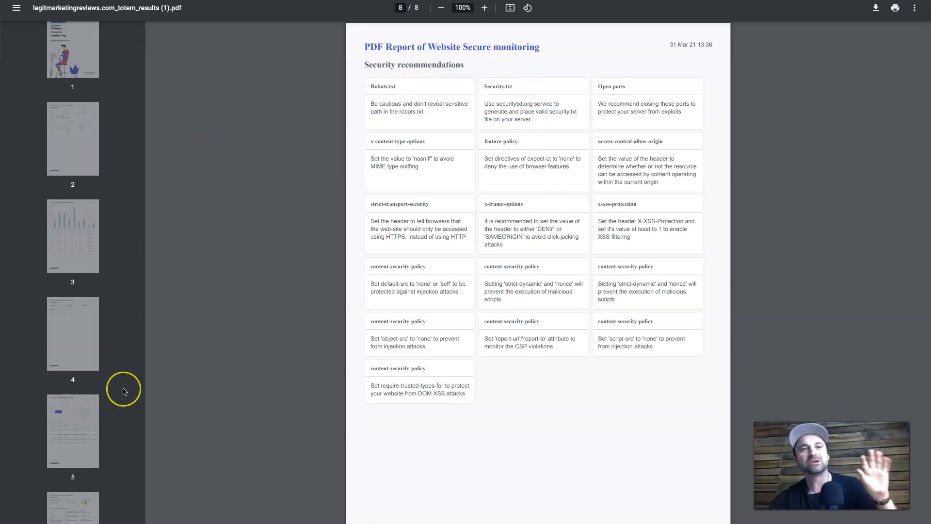
{"action": "mouse_move", "coordinate": [88, 394]}
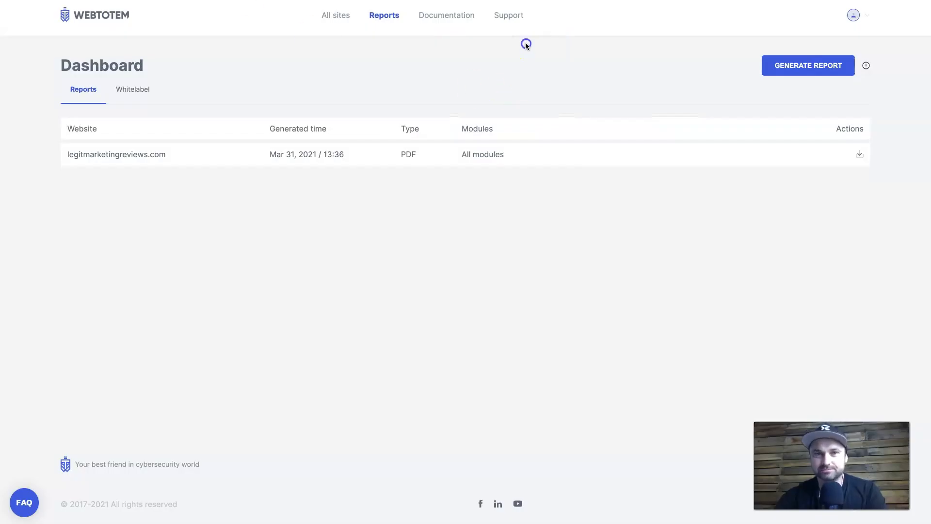
{"action": "left_click", "coordinate": [447, 15]}
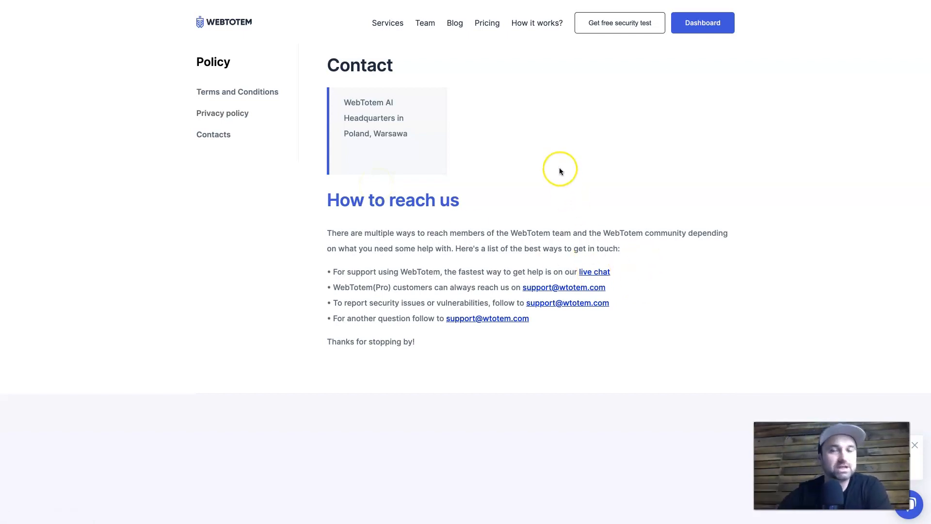
{"action": "mouse_move", "coordinate": [440, 94]}
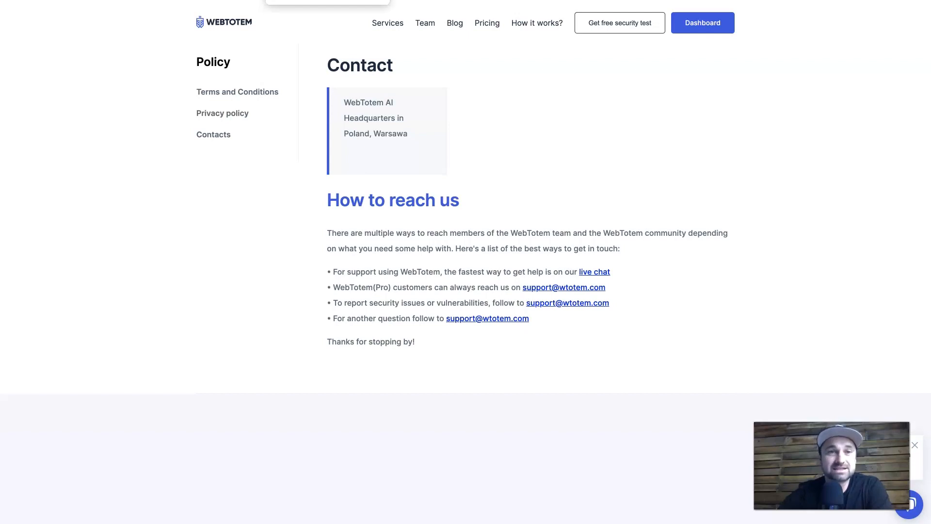
{"action": "left_click", "coordinate": [702, 23]}
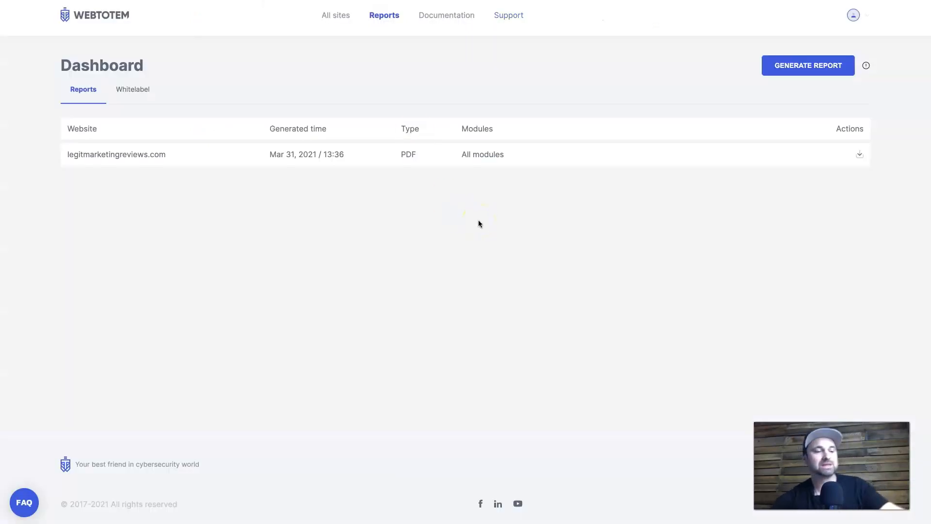
{"action": "mouse_move", "coordinate": [449, 389]}
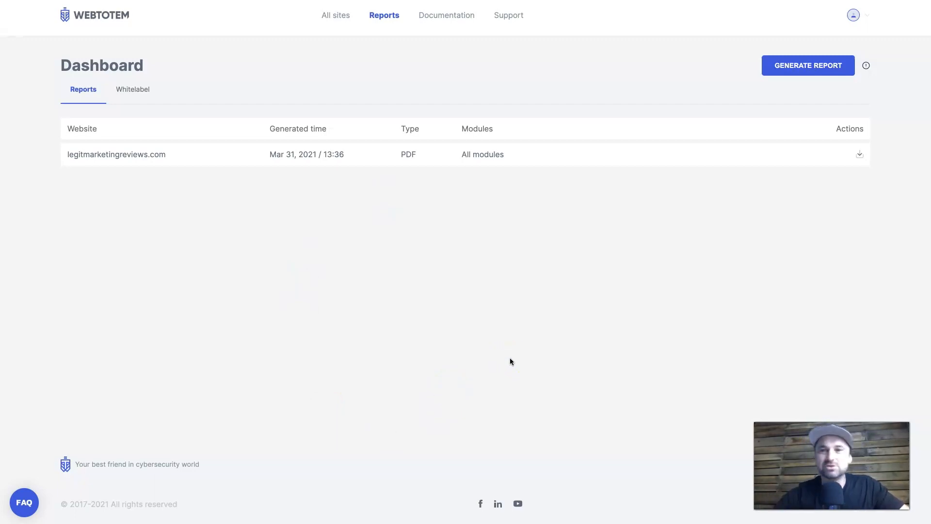
{"action": "mouse_move", "coordinate": [563, 88]}
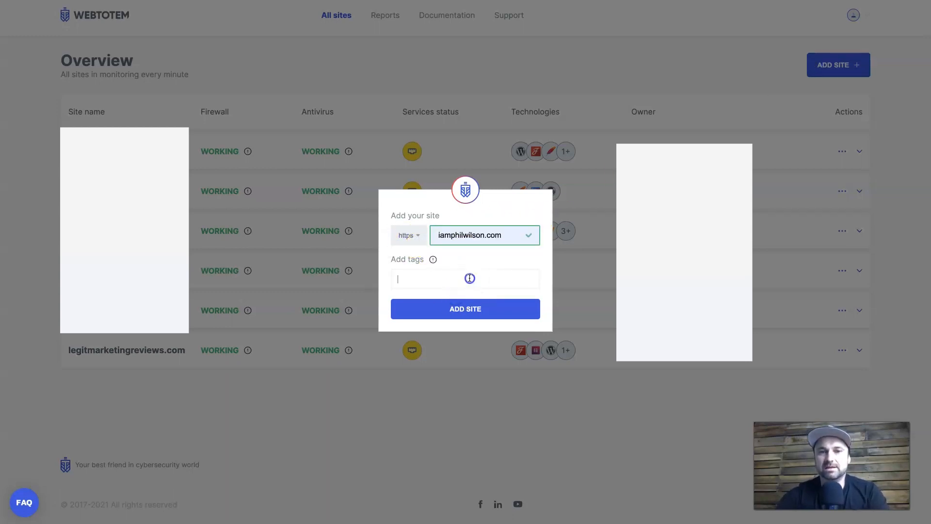
Submit iamphilwilson.com for monitoring from the Add Site dialog
{"action": "left_click", "coordinate": [465, 309]}
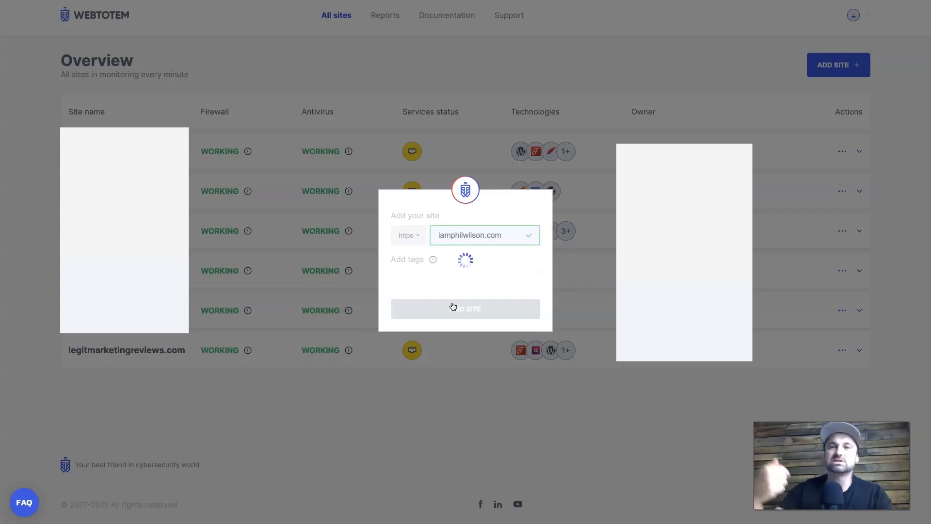
{"action": "left_click", "coordinate": [465, 308]}
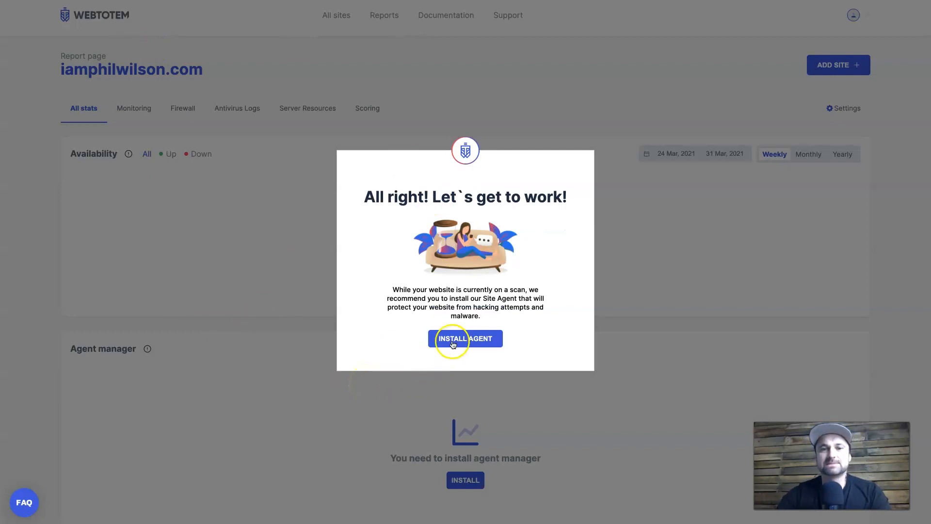
Start agent installation for iamphilwilson.com, reaching manual, automatic FTP and WordPress plugin options
{"action": "left_click", "coordinate": [465, 338]}
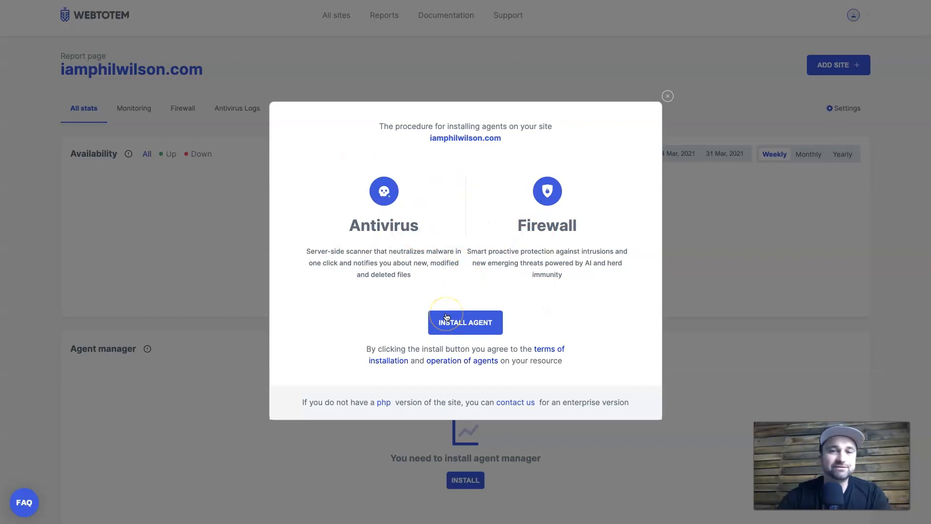
{"action": "left_click", "coordinate": [465, 322]}
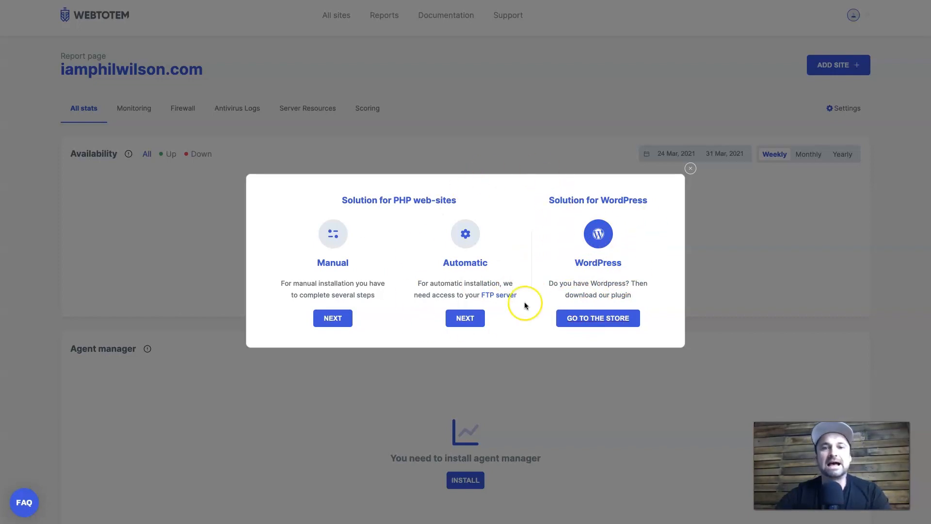
{"action": "mouse_move", "coordinate": [469, 267]}
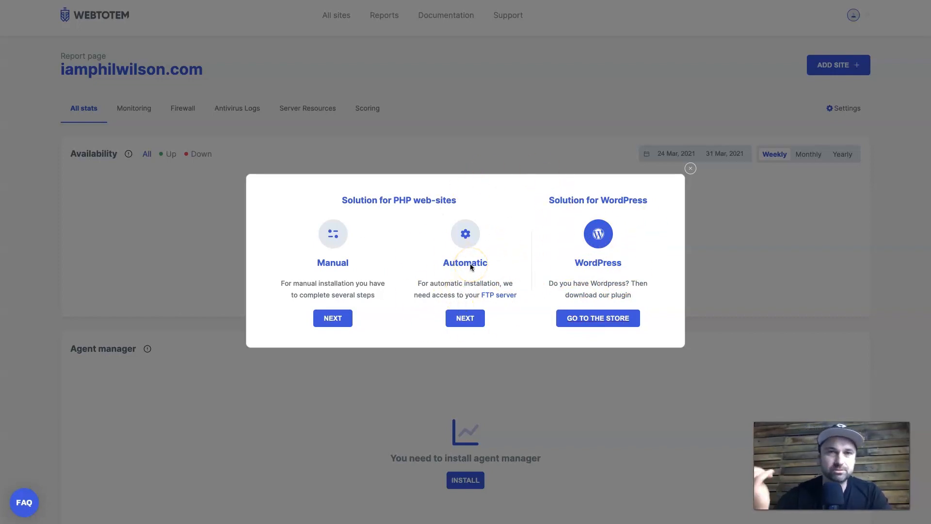
{"action": "mouse_move", "coordinate": [514, 286]}
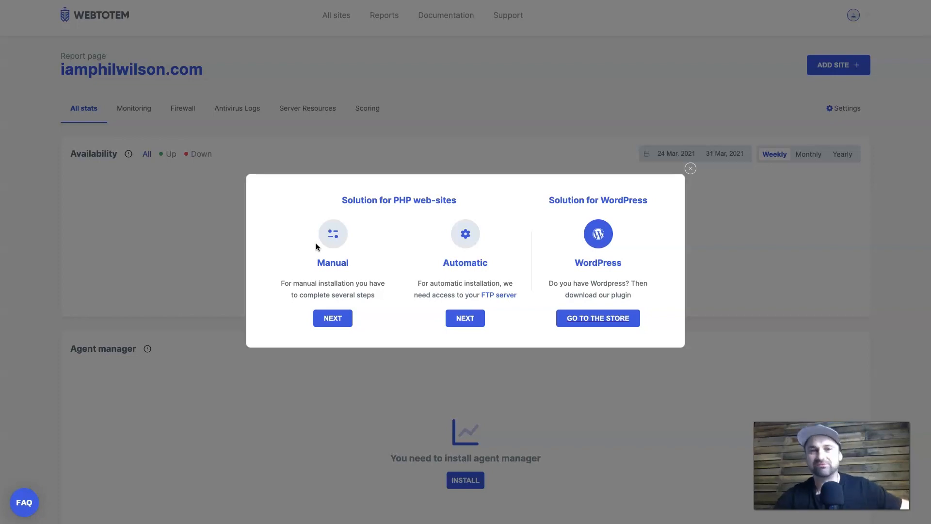
{"action": "mouse_move", "coordinate": [690, 177]}
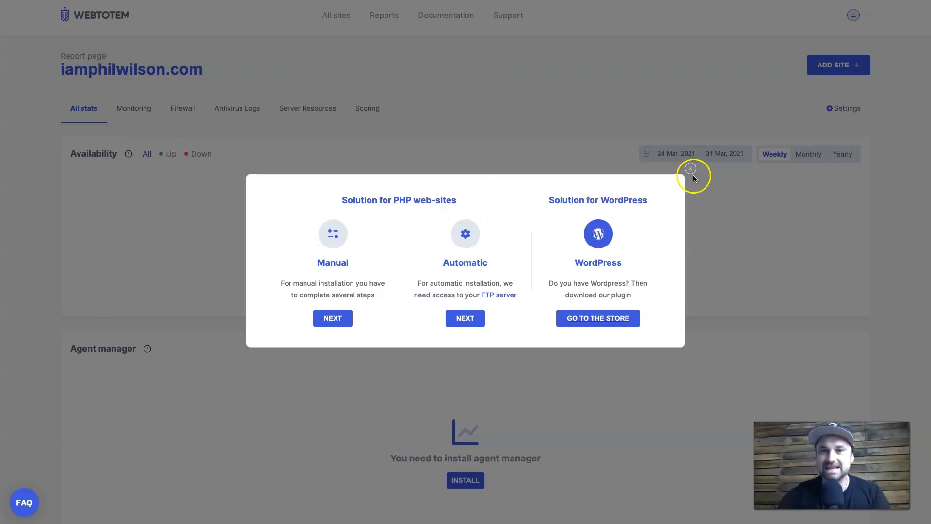